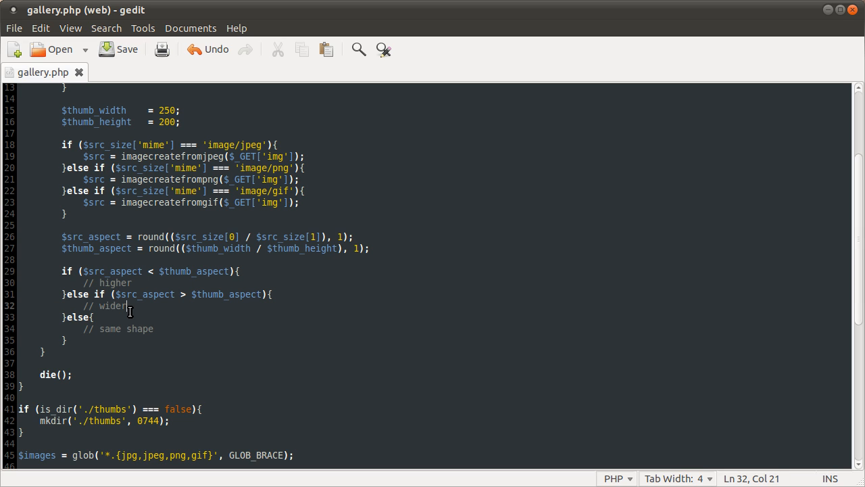
mouse_move(126, 306)
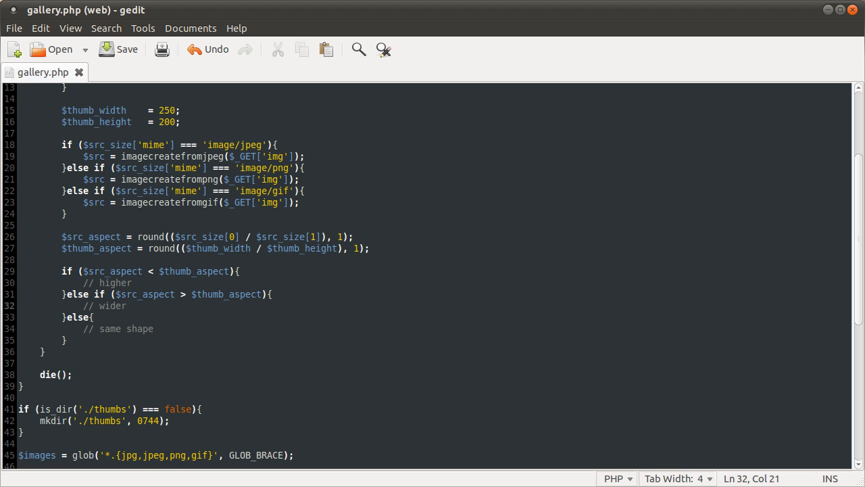
Begin the higher branch's $new_size = array( with $thumb_width as the first entry
click(126, 306)
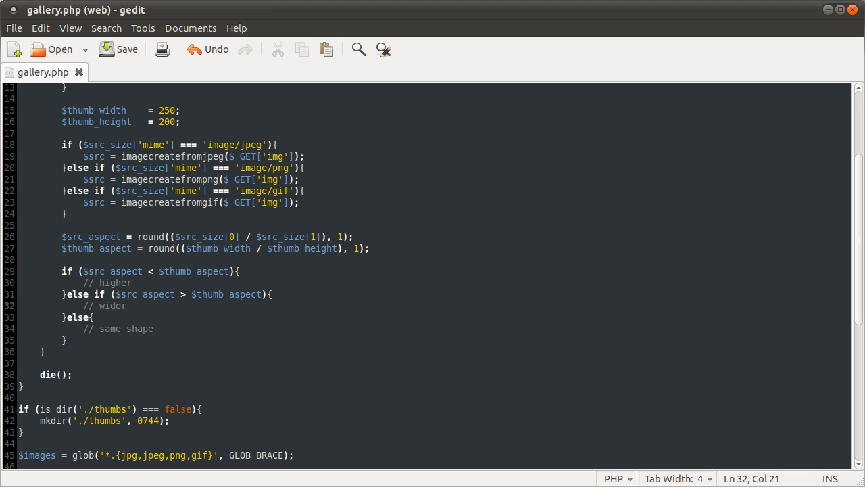
click(126, 306)
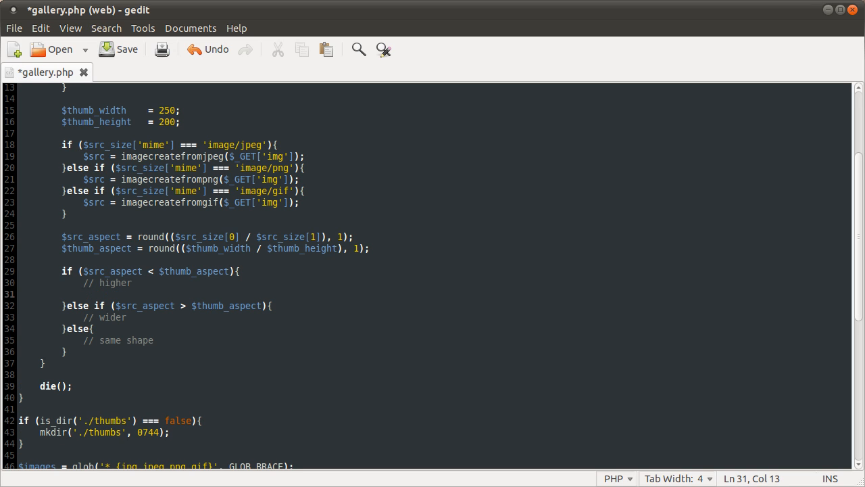
text($new_size = array)
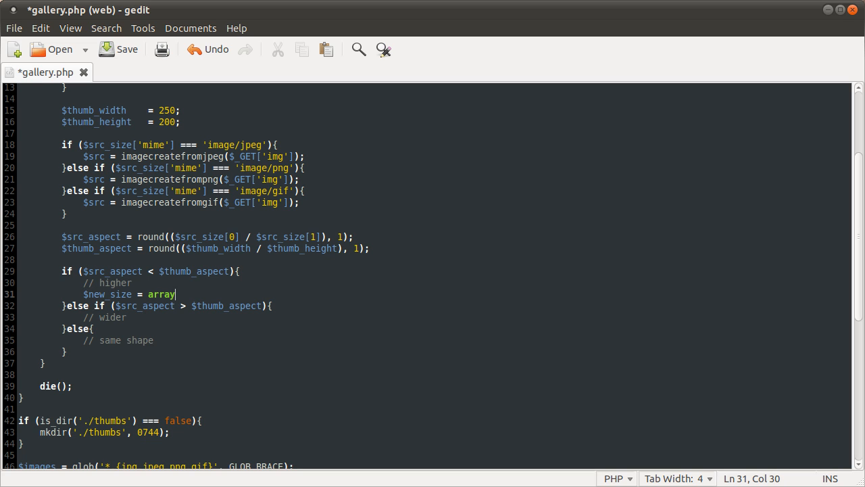
text(()
text();)
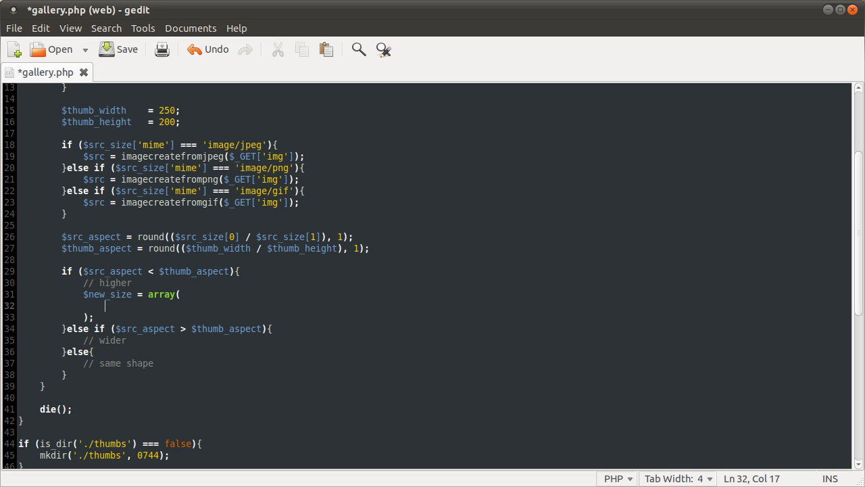
mouse_move(140, 314)
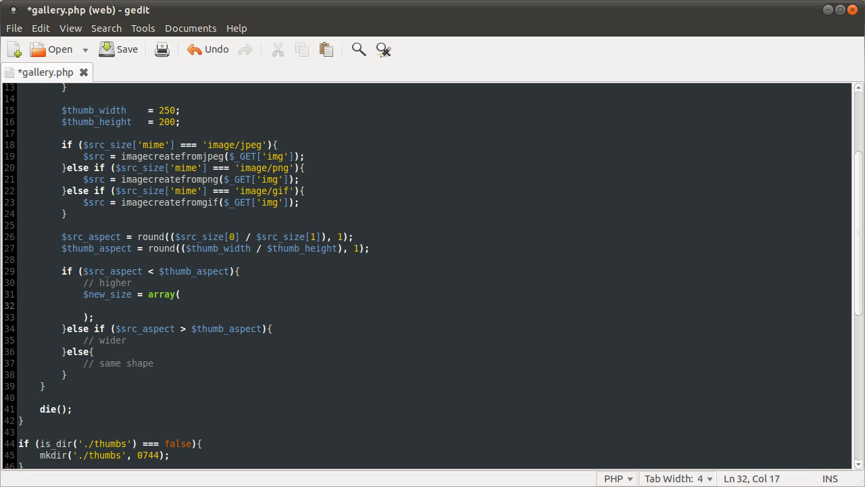
text($)
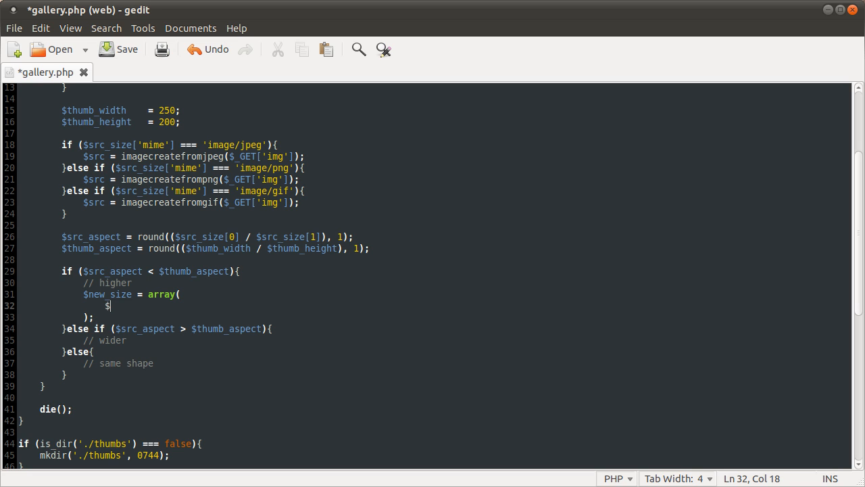
text(thum_)
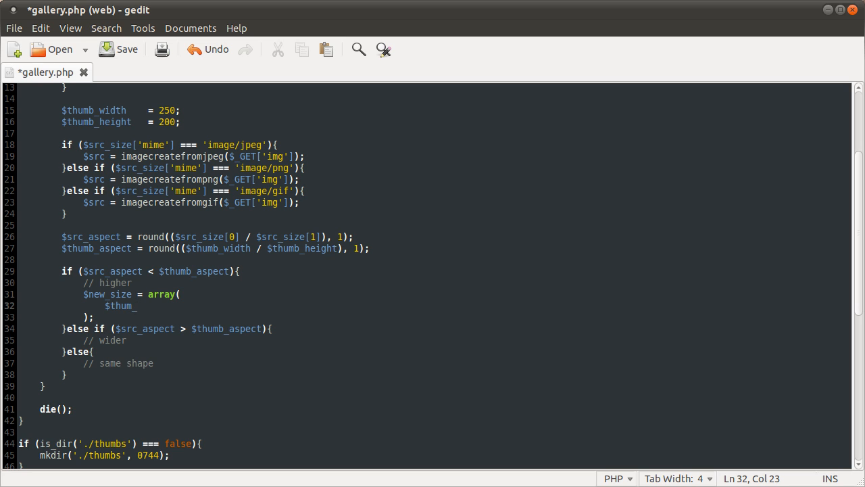
text(width,)
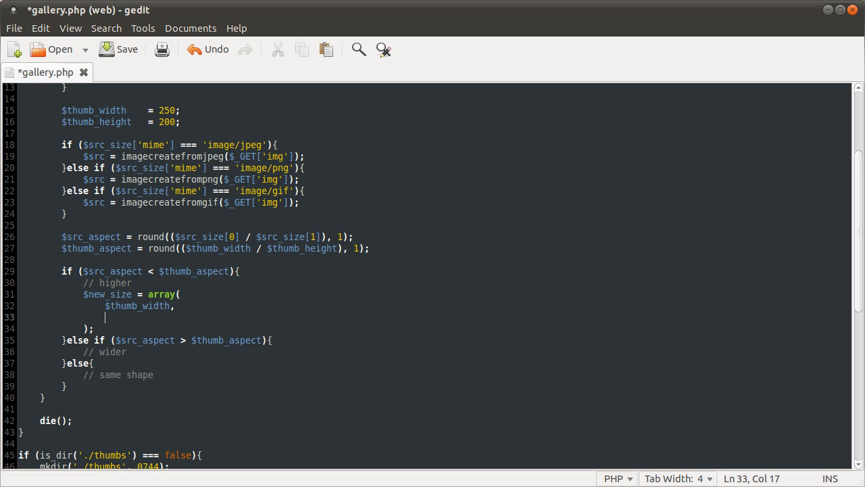
text(())
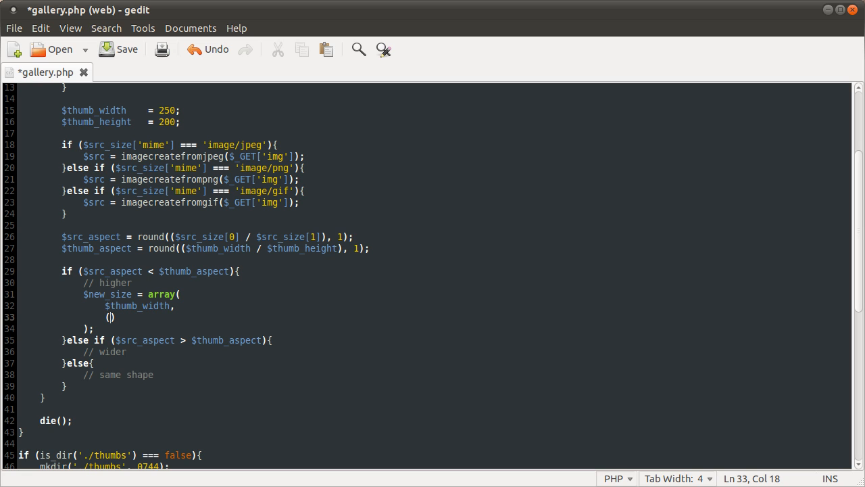
Add the second entry ($thumb_width / $src_size[0]) * $src_size[1] and save gallery.php
text($thumb_width / $thu)
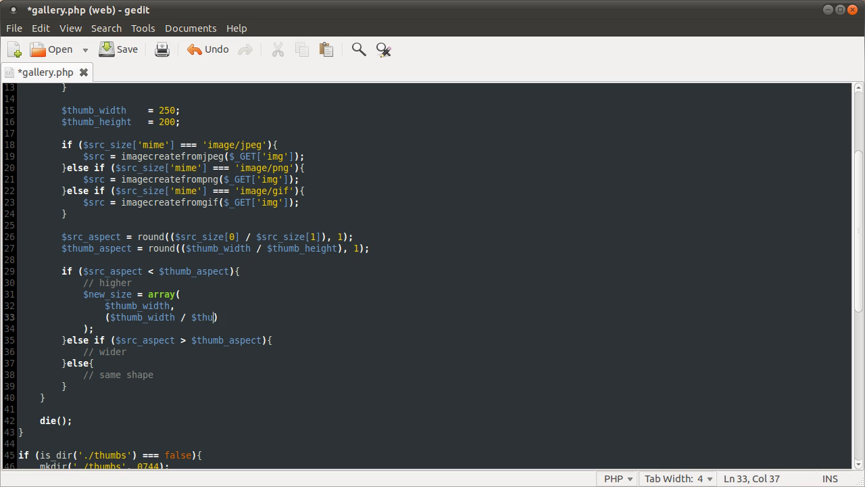
text(b)
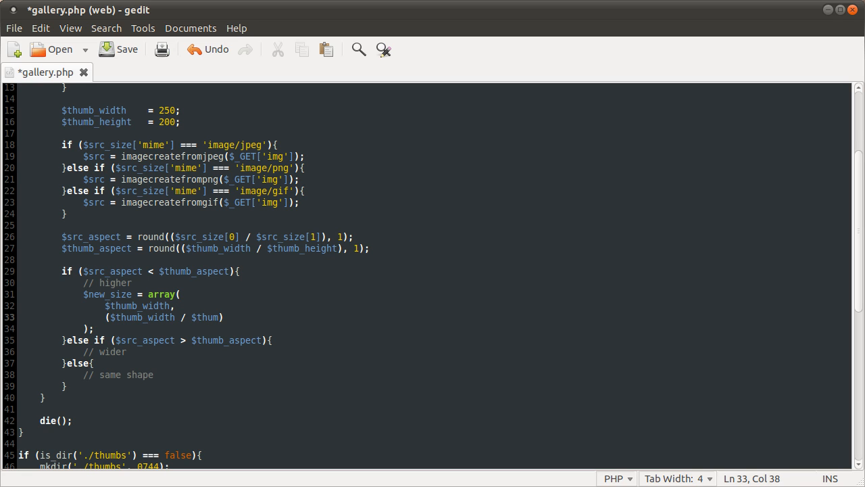
key(BackSpace)
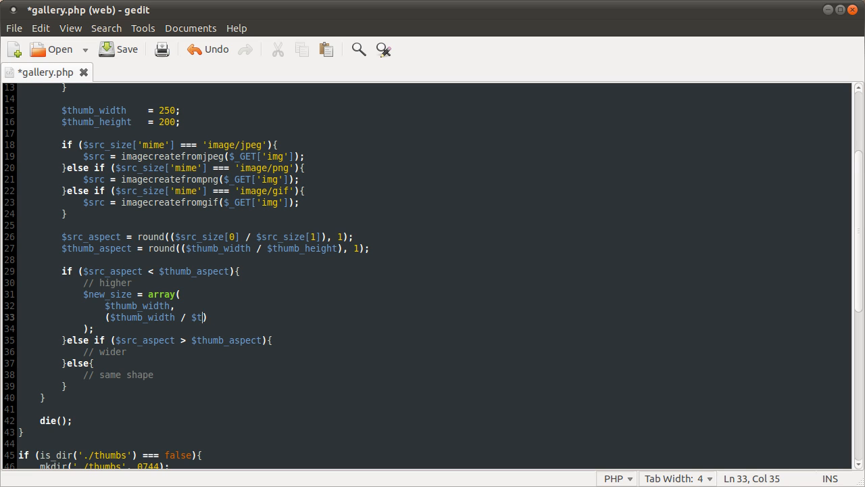
key(BackSpace)
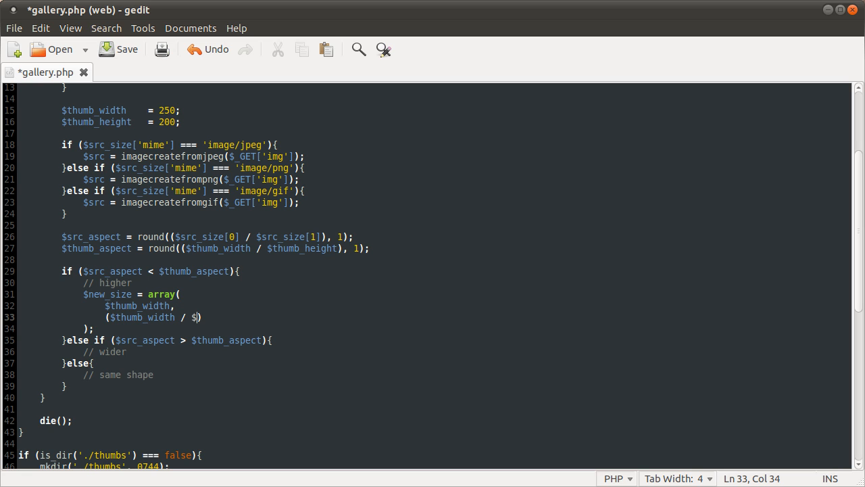
text(rc_sei)
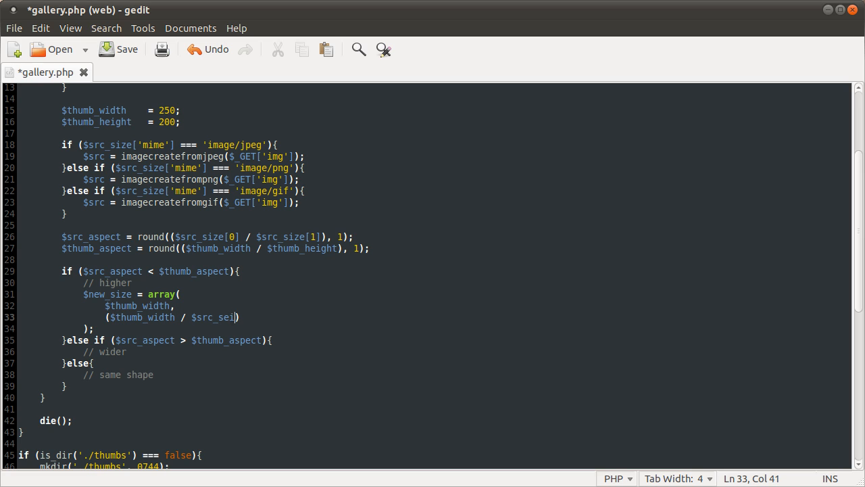
text(z[)
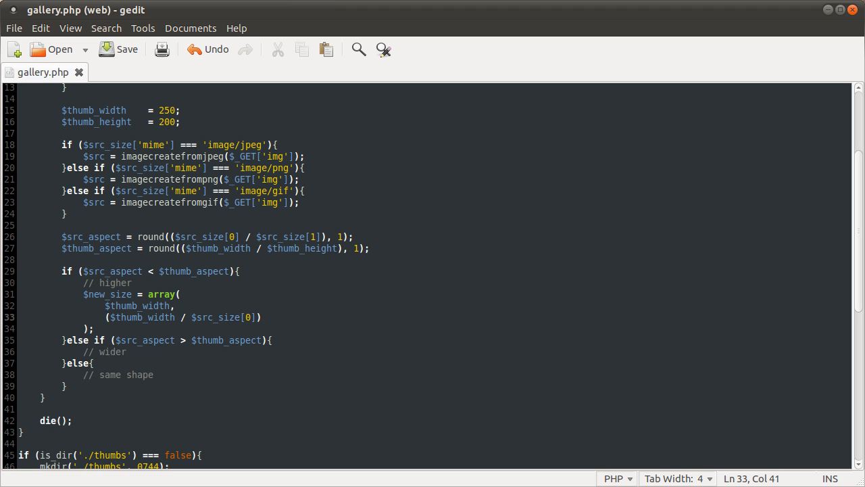
key(Right)
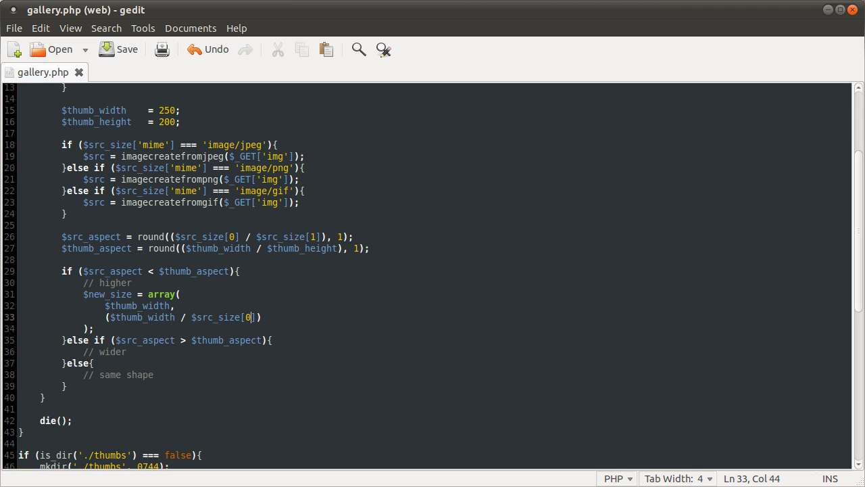
text())
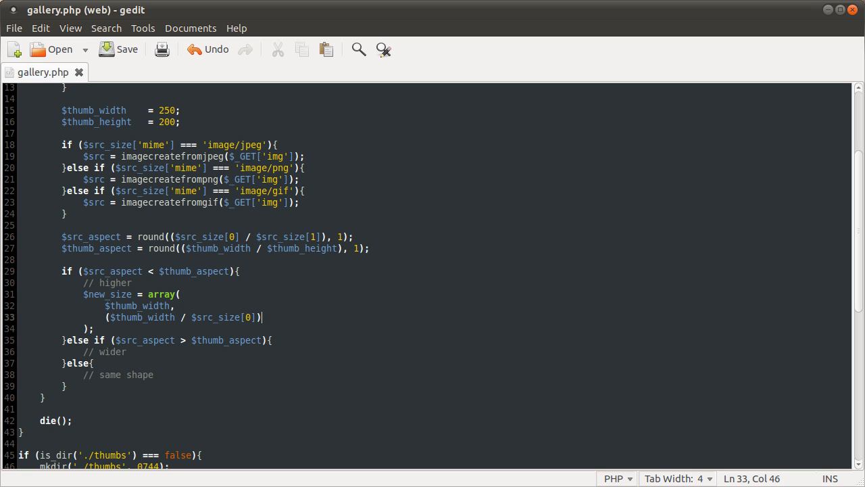
text(* $src)
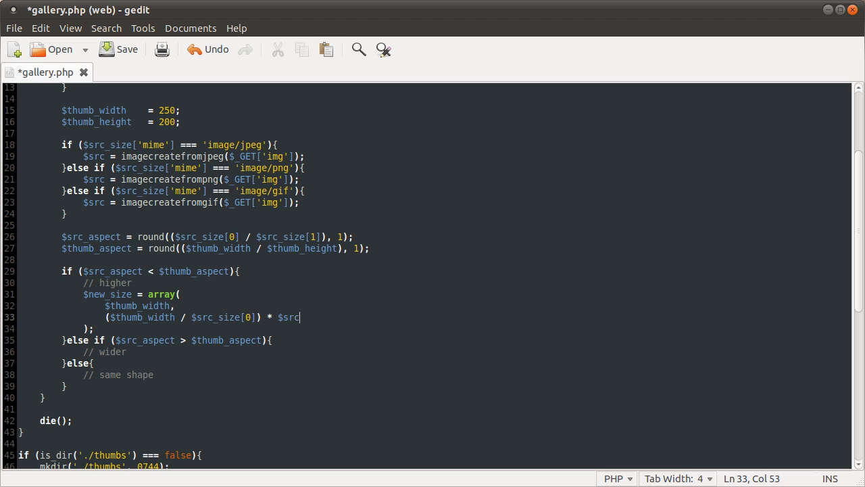
text(_size[1])
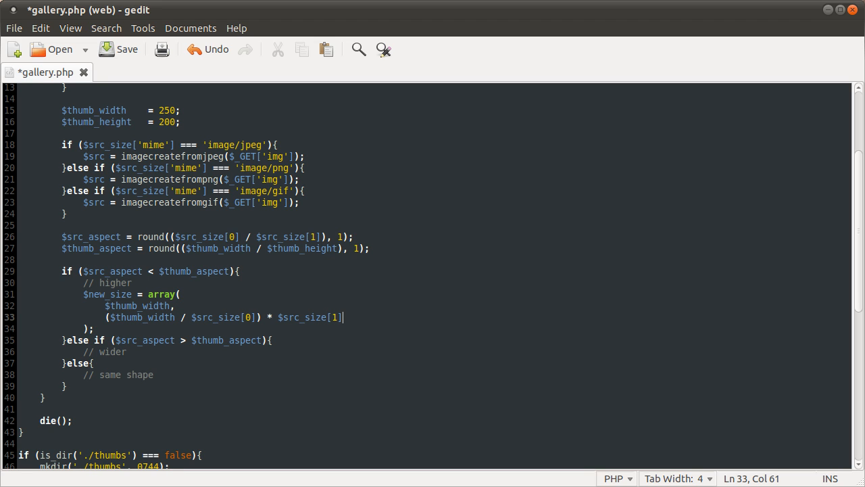
key(ctrl+s)
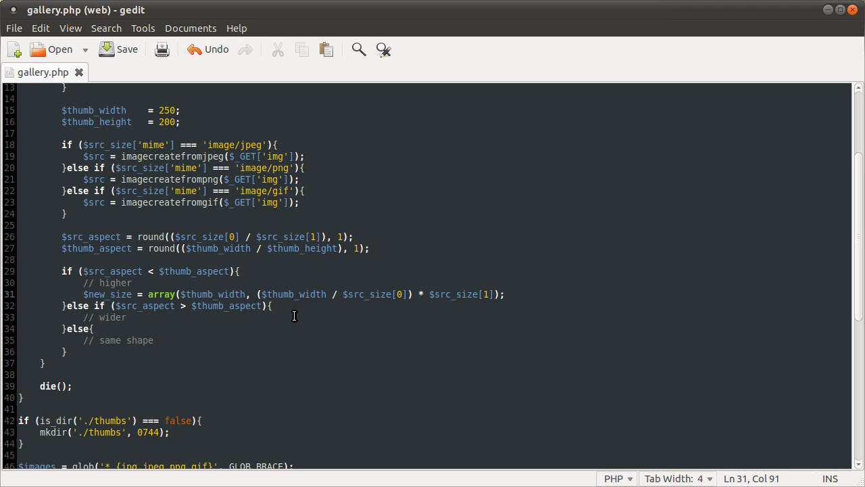
Start the wider branch's $new_size = array( line with $thumb_height as an entry
key(Return)
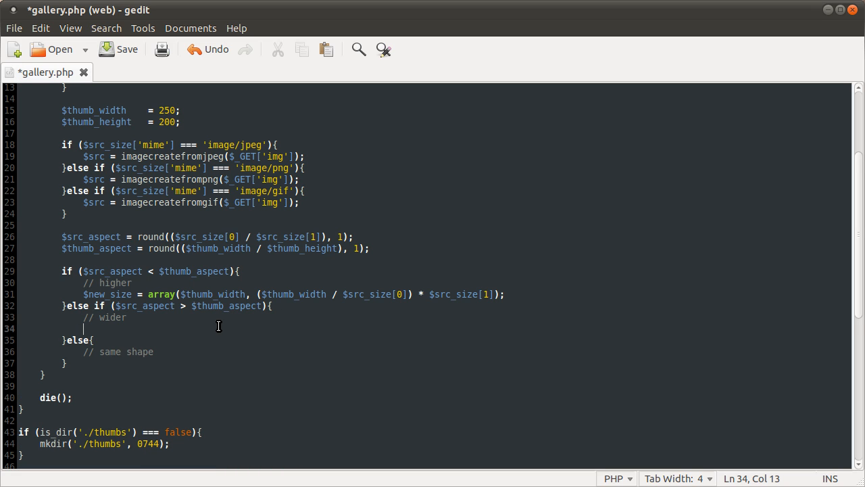
text($new_size)
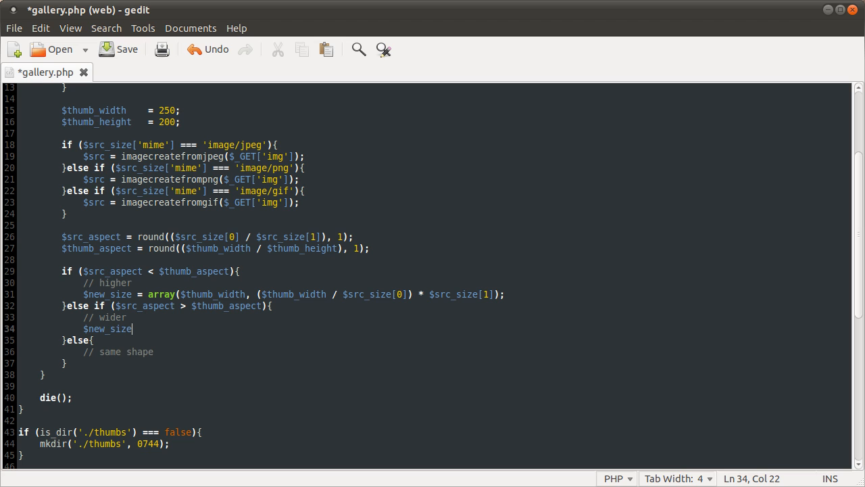
text(= array)
text();)
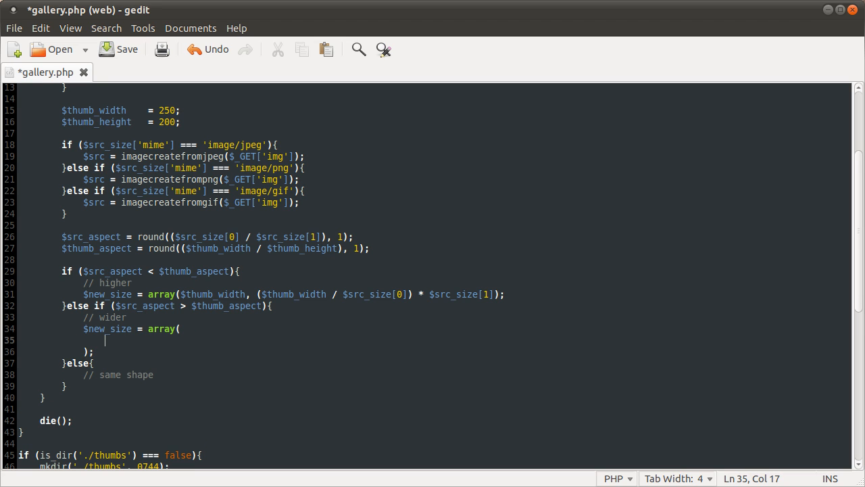
text((),)
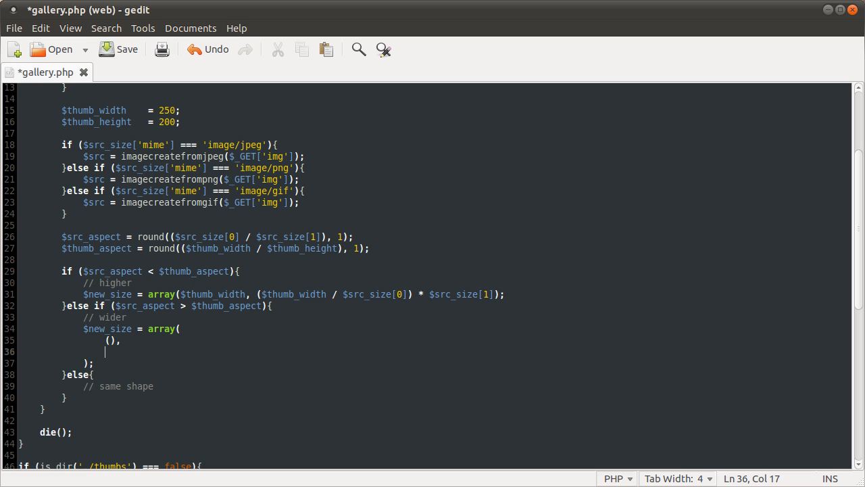
text($thumb_height)
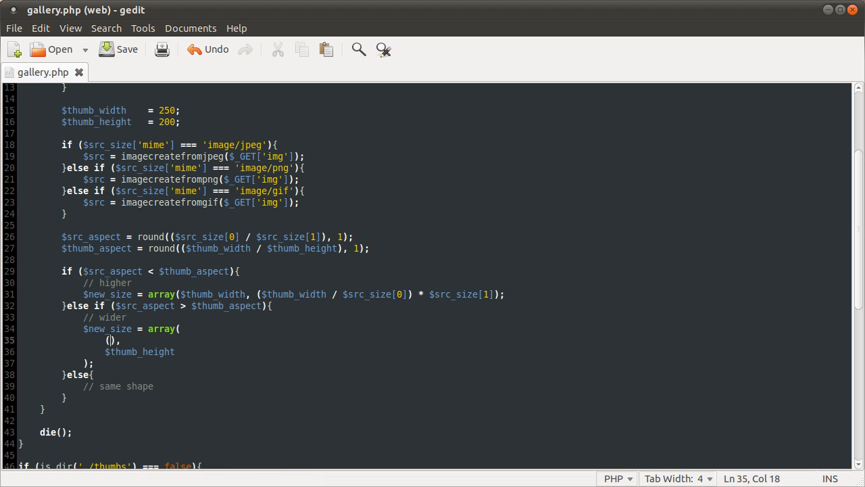
Add ($thumb_width / $src_size[1]) * $src_size[0] to the wider-branch array and move below the same-shape comment
text($thum_width /)
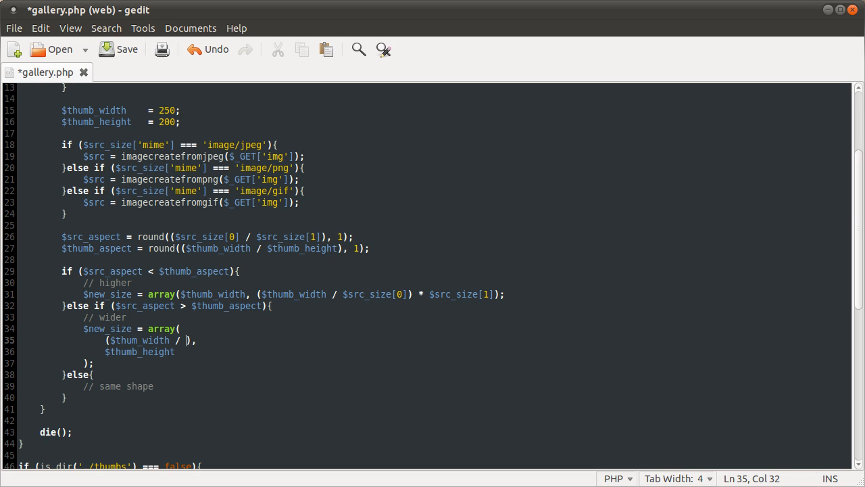
text($src_size[1)
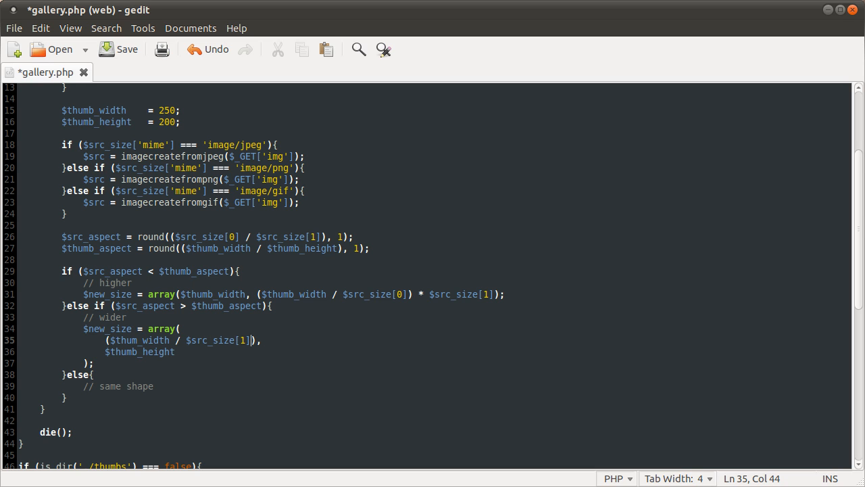
text(* $s)
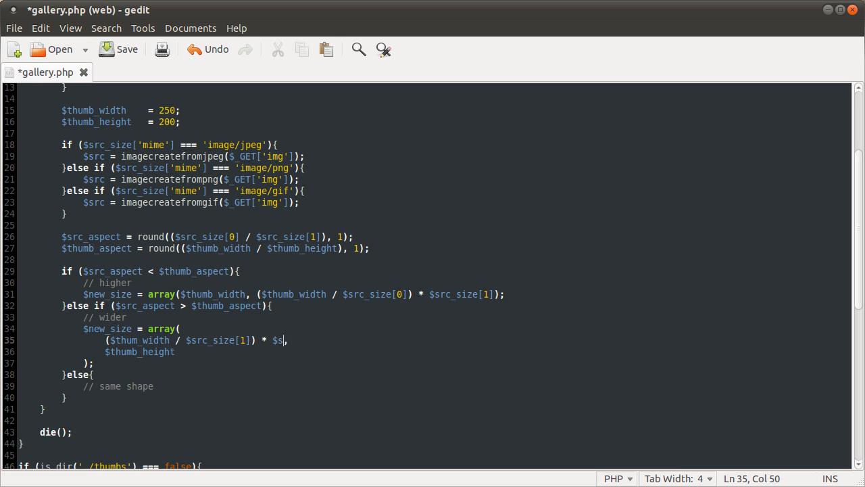
text(rc_size)
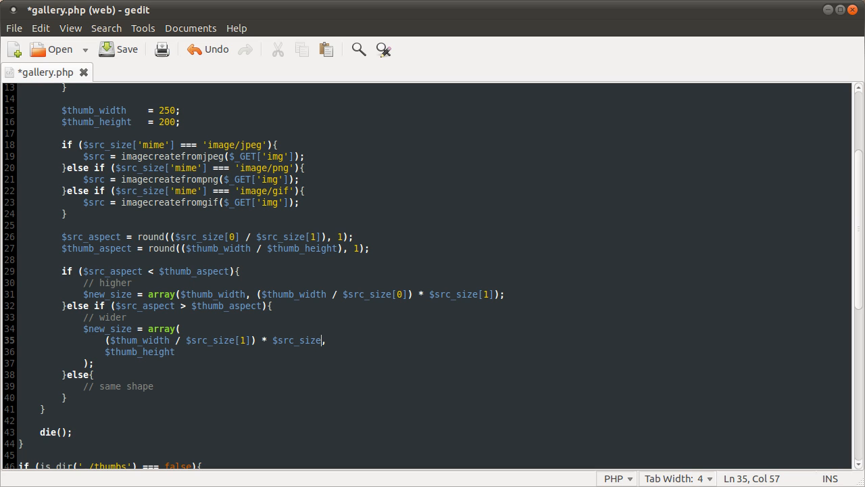
text([0])
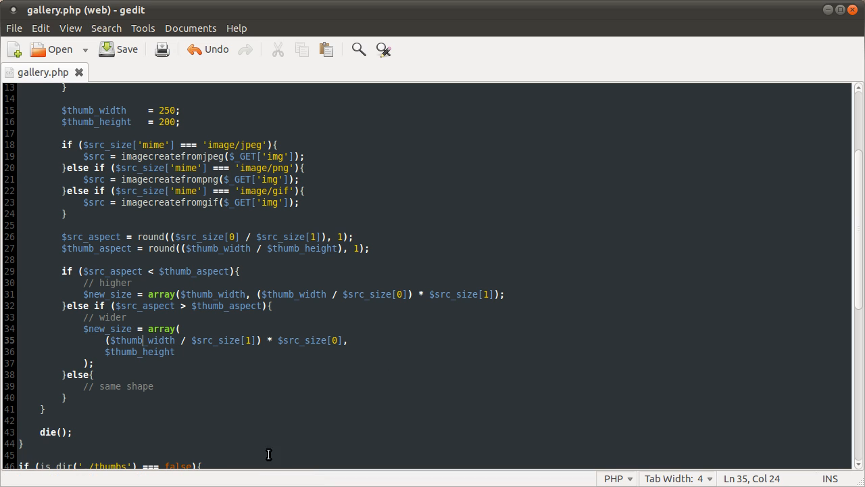
mouse_move(277, 352)
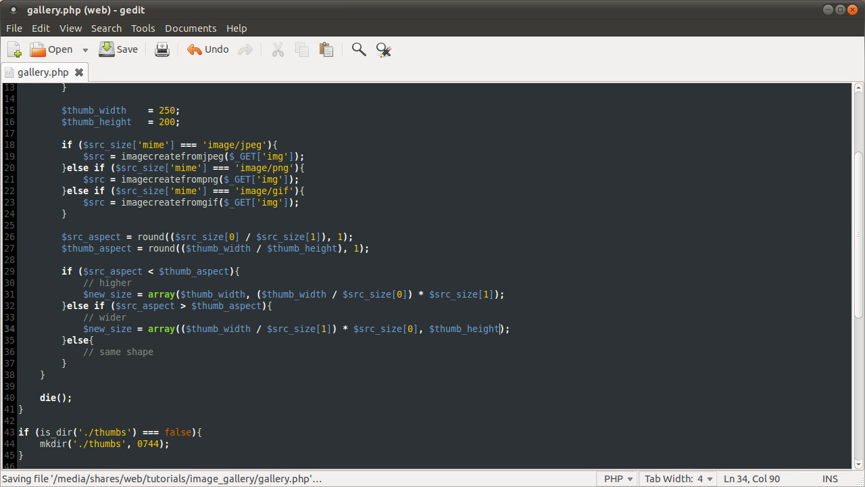
key(Return)
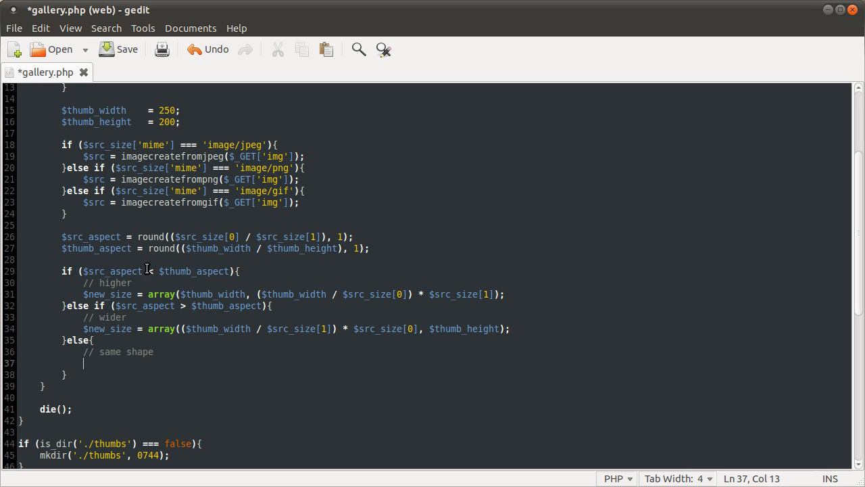
Write $new_size = array($thumb_width, $thumb_height) in the same-shape branch
text(=)
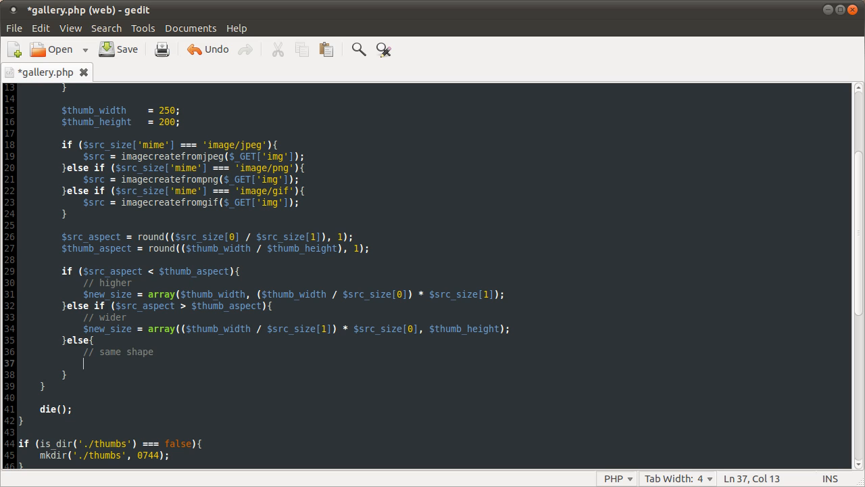
text($new_size = array();)
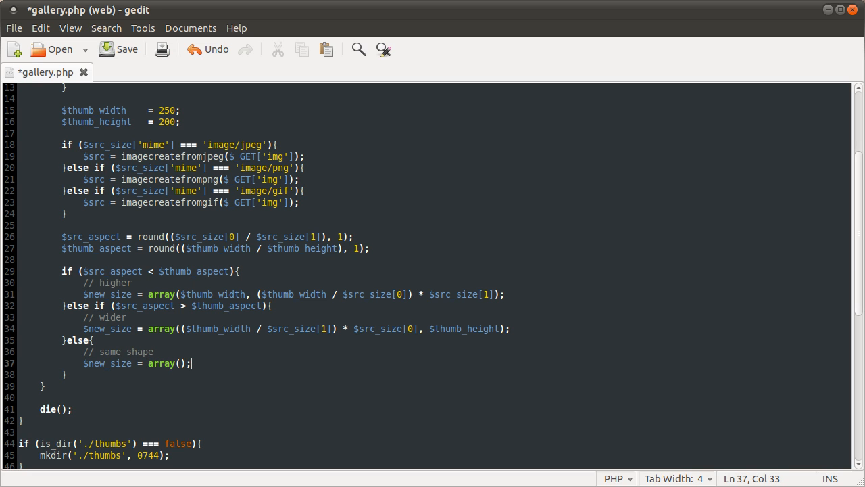
text(th)
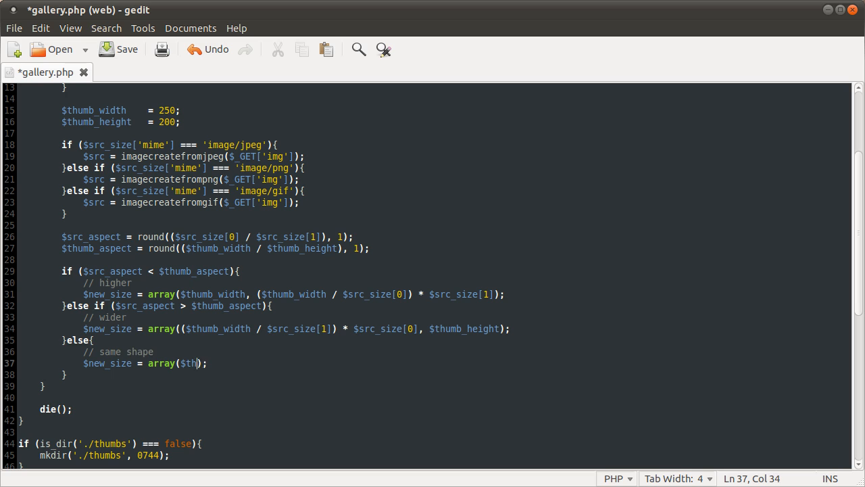
text(umb_width)
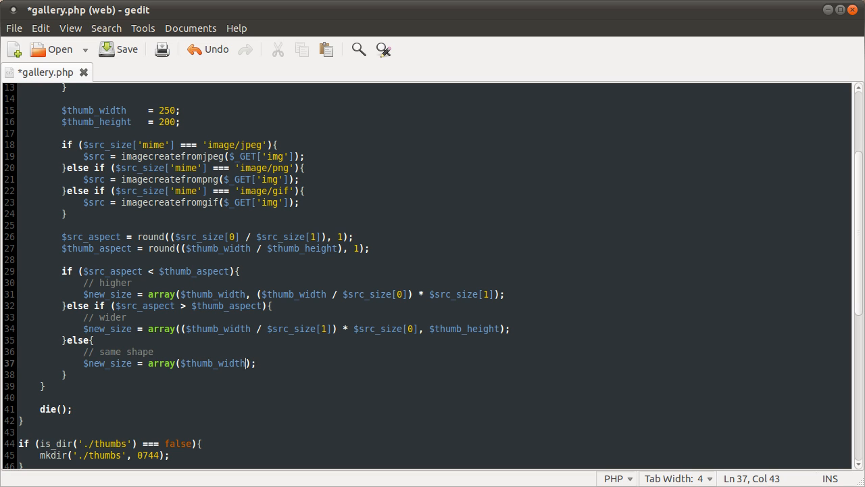
text(, $thumb#)
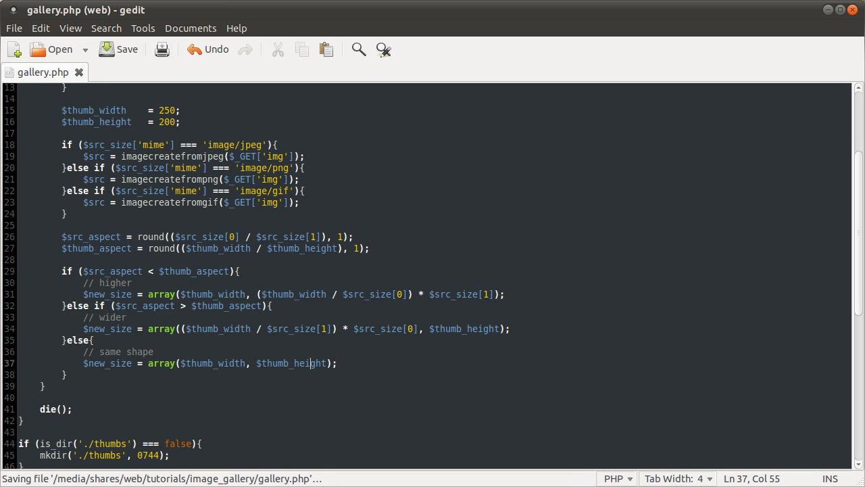
mouse_move(227, 392)
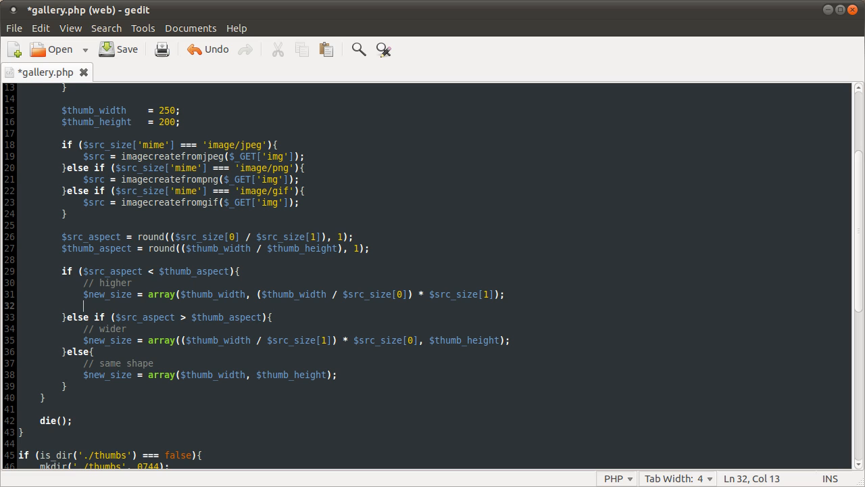
Start the higher branch's $src_pos = array( with 0 as the first entry
text($src_pos = arra)
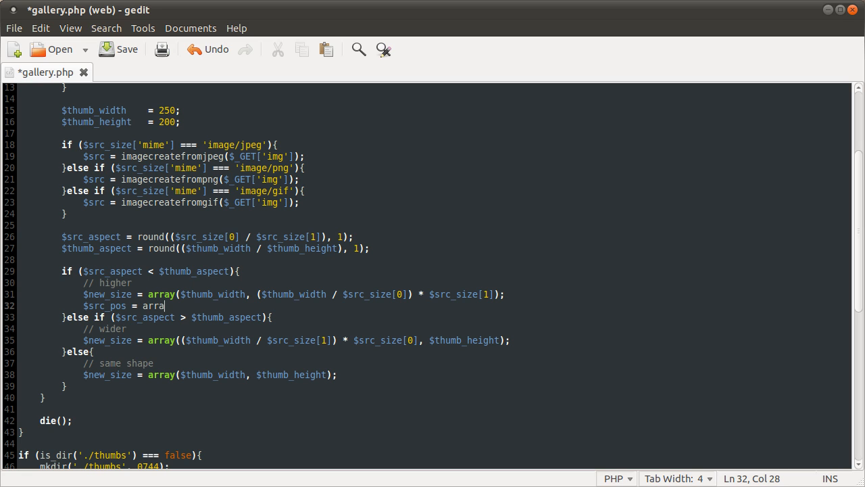
text(y();)
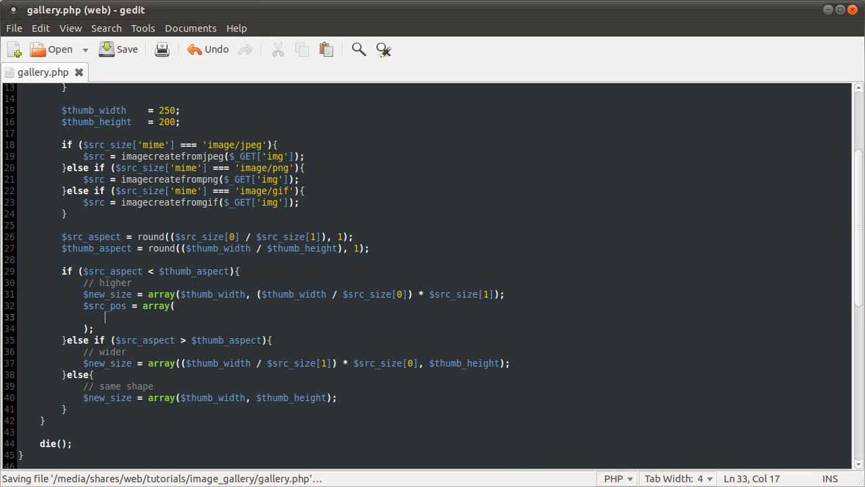
mouse_move(522, 257)
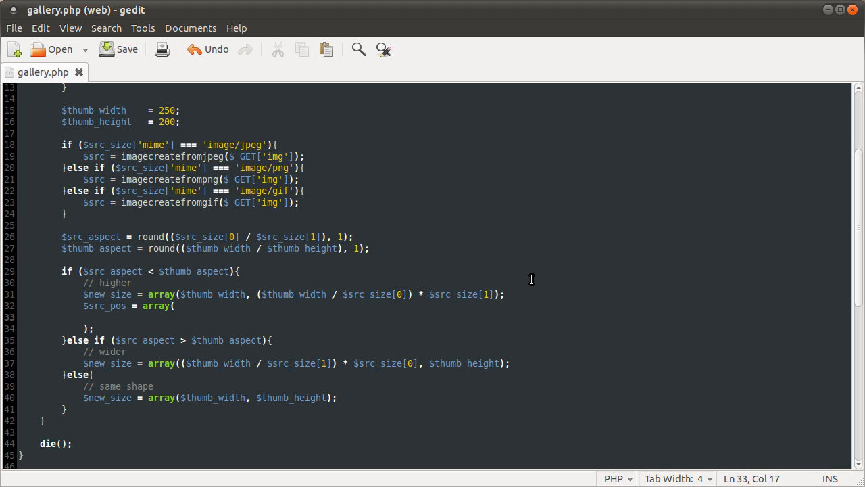
text(0,)
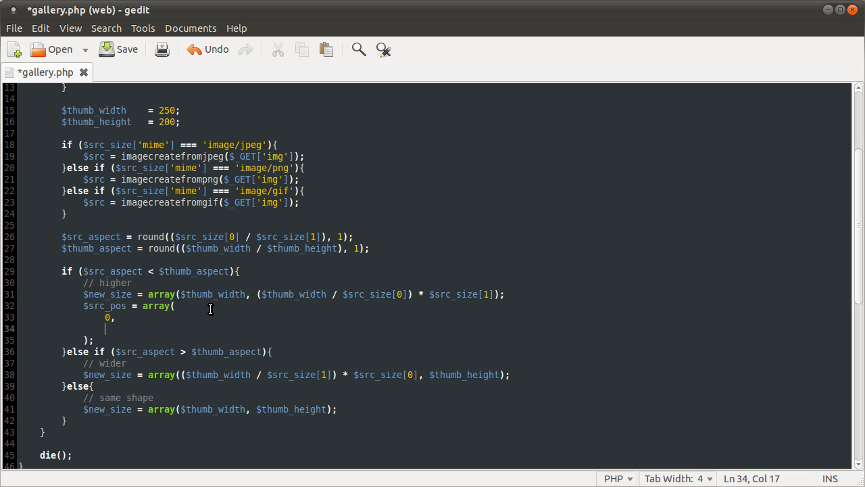
mouse_move(222, 310)
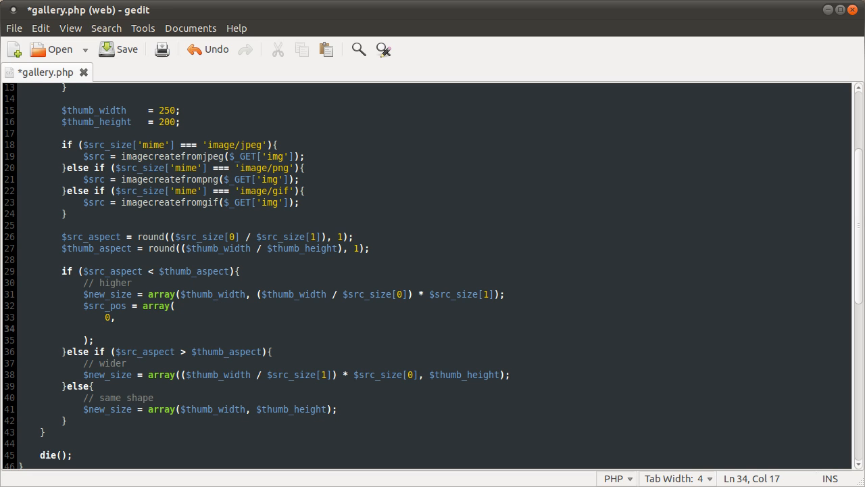
click(105, 328)
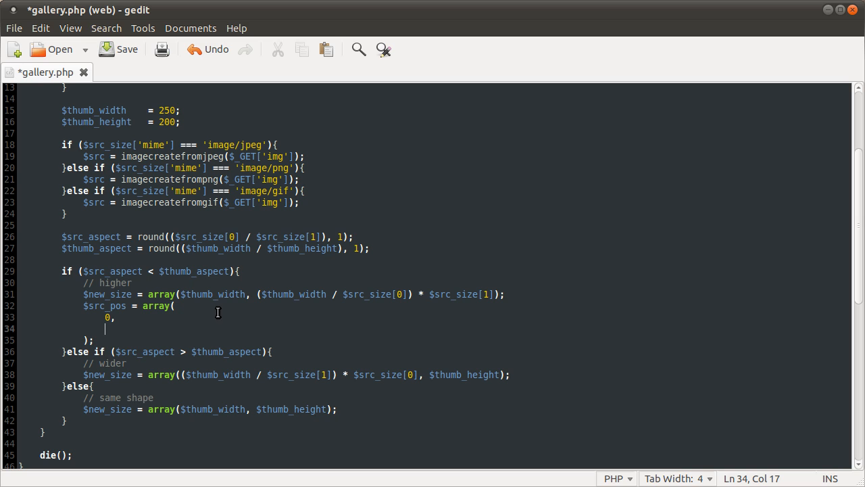
mouse_move(217, 324)
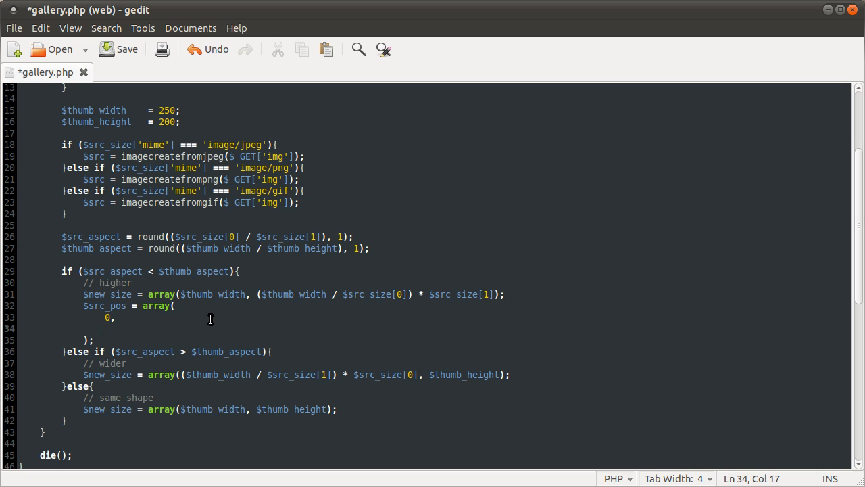
mouse_move(213, 335)
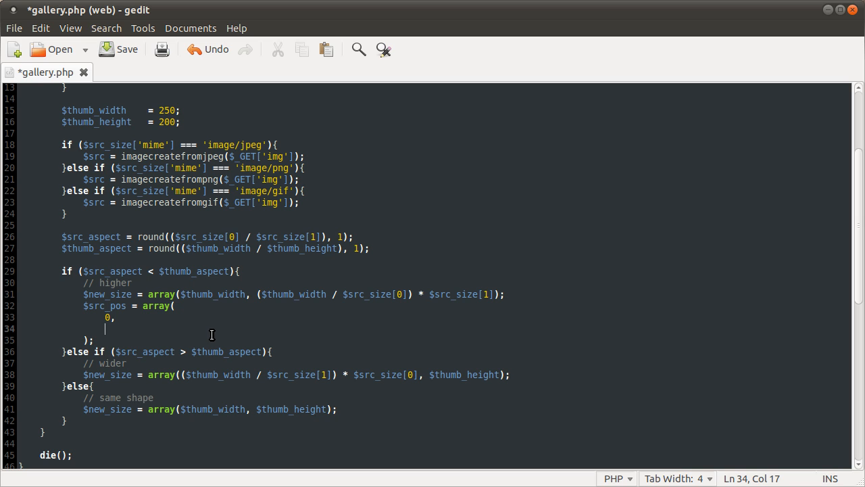
mouse_move(206, 338)
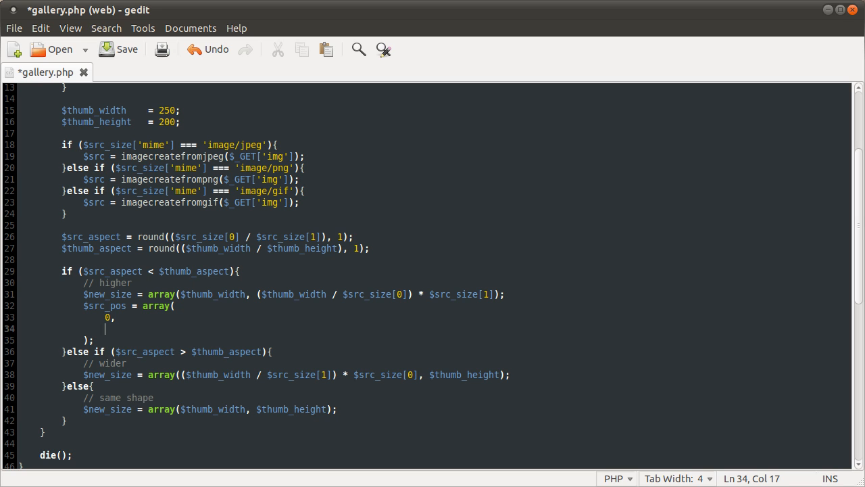
Add ($new_size[1] - $thumb_height) / 2 as the second entry and save the file
text($new_)
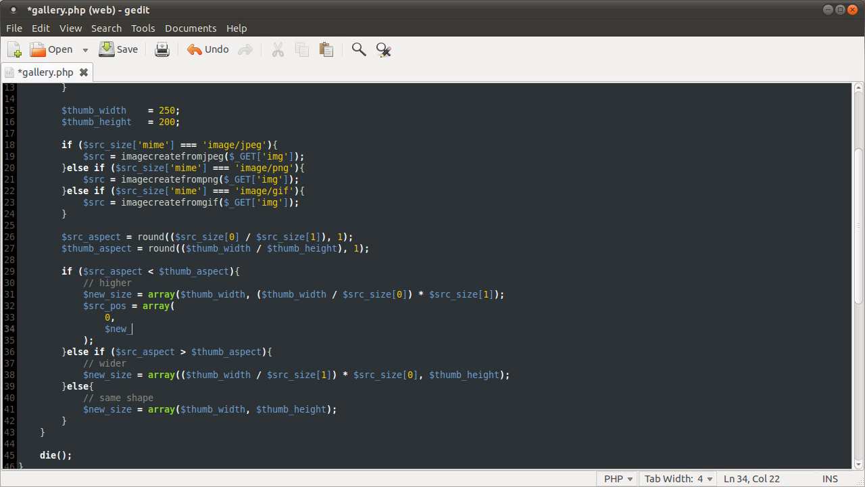
text(size[)
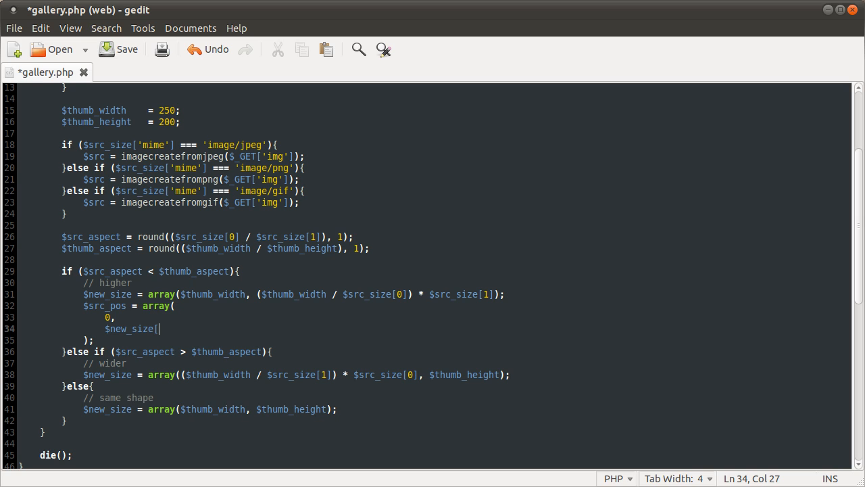
text(1])
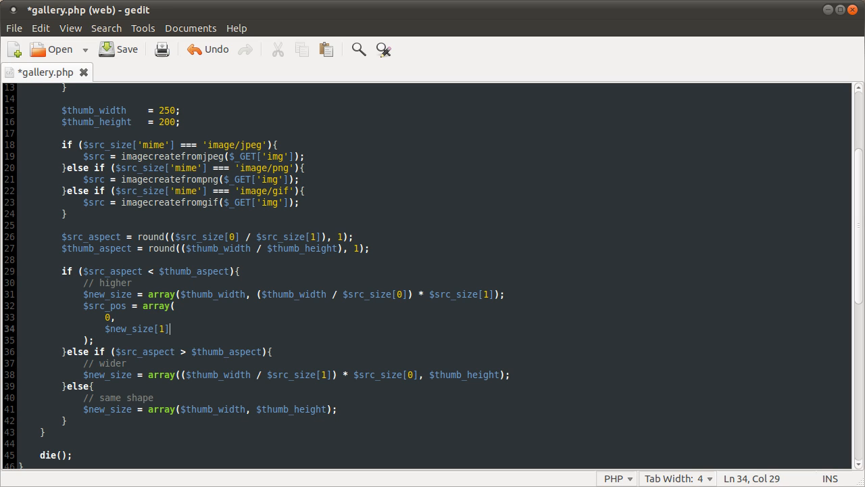
text(- $)
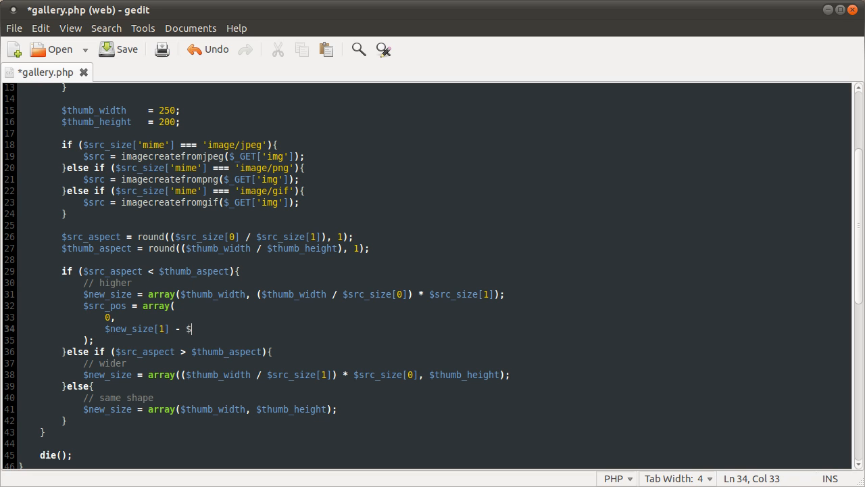
text(thumb_height) / 2)
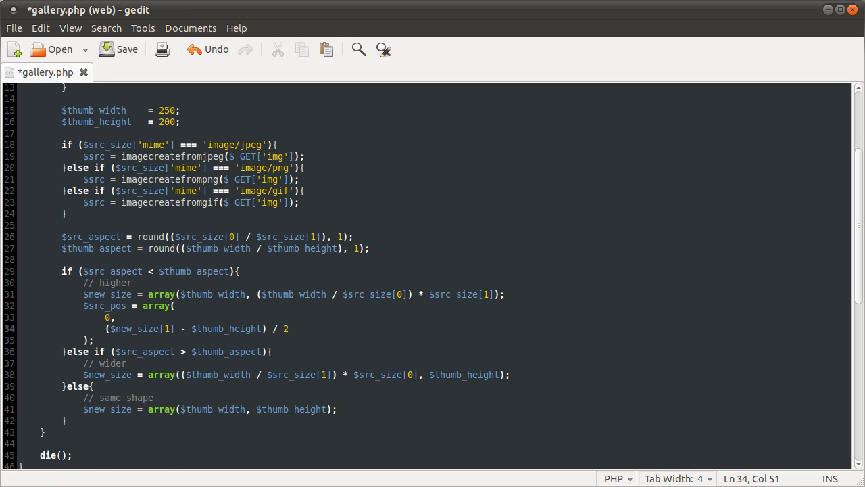
key(ctrl+s)
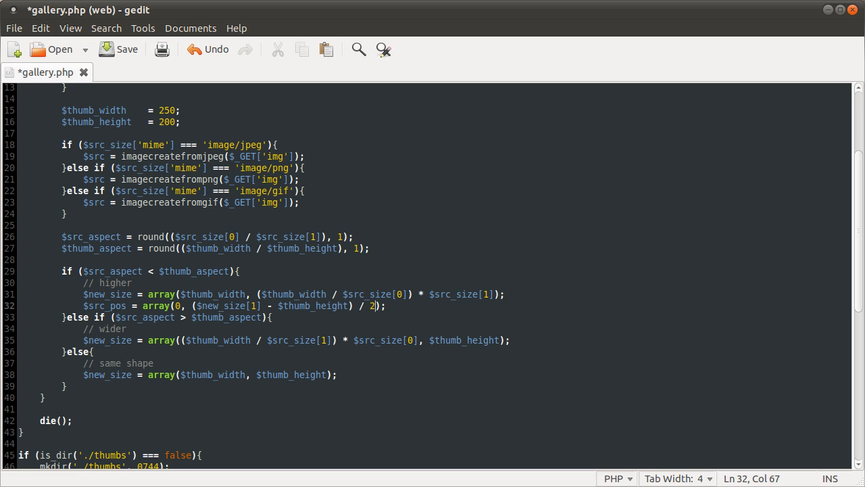
Start a $src_pos = array( line below the wider branch's $new_size
key(ctrl+s)
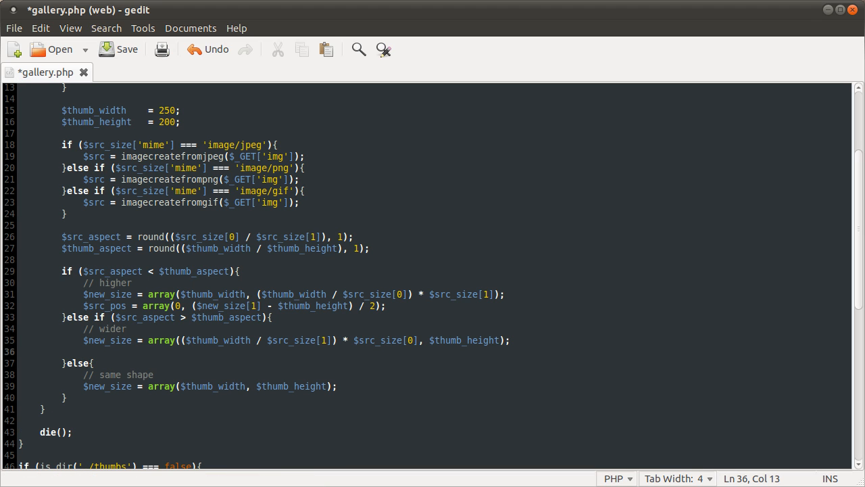
text($s)
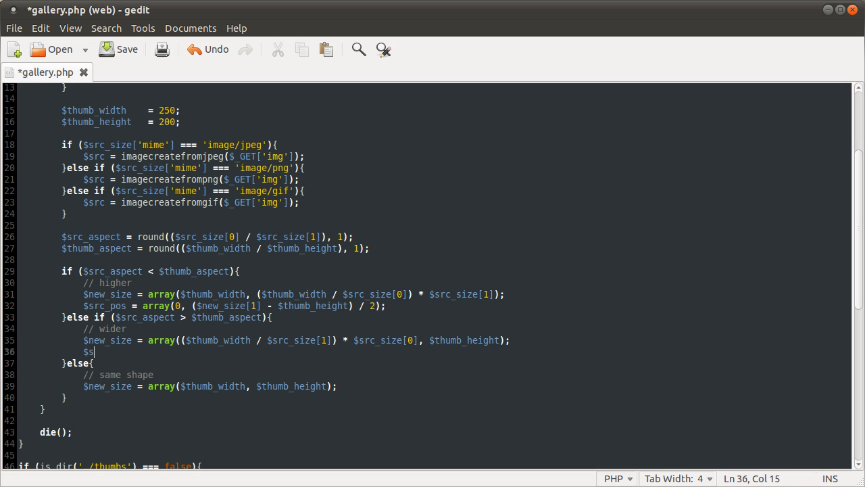
text(rc_pos = array();)
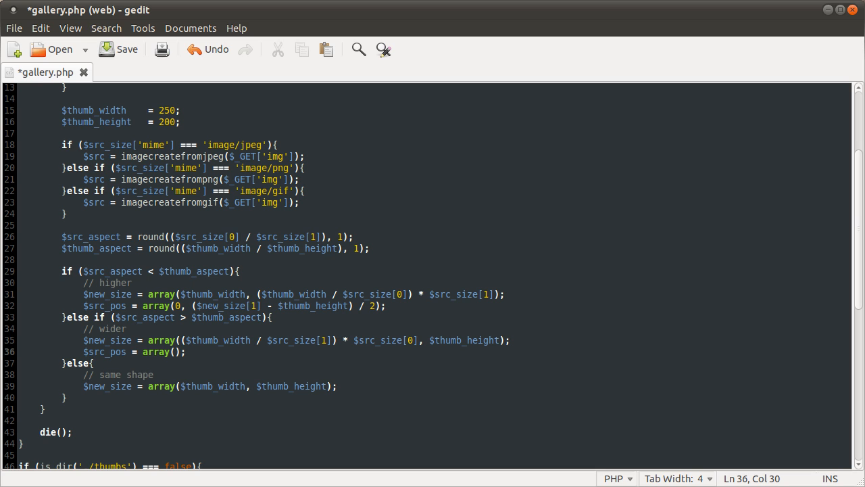
text(())
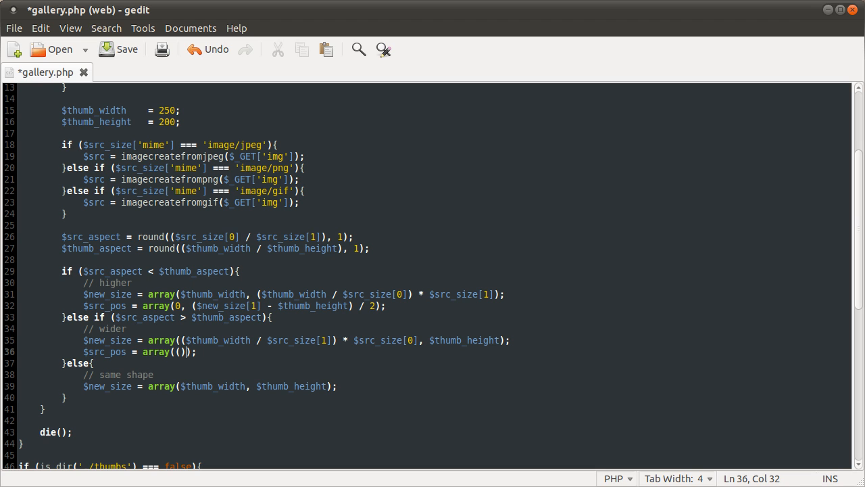
text($)
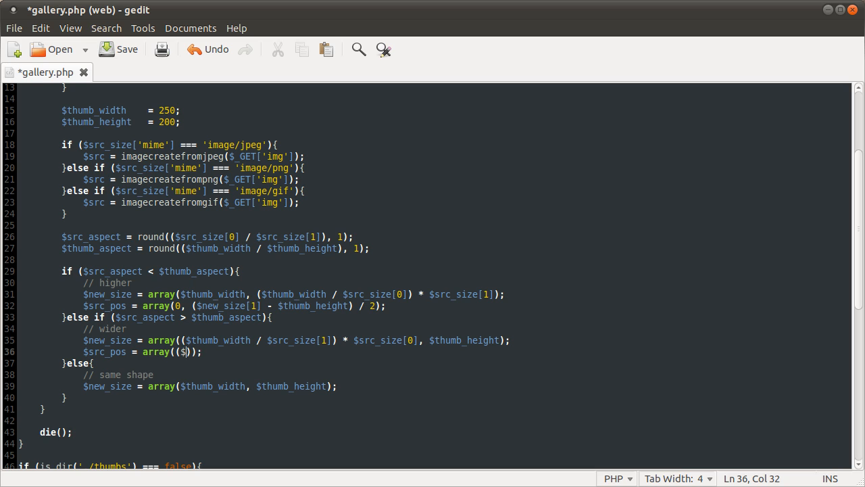
Fill the wider branch's $src_pos with ($new_size[0] - $thumb_width) / 2
text(new_size)
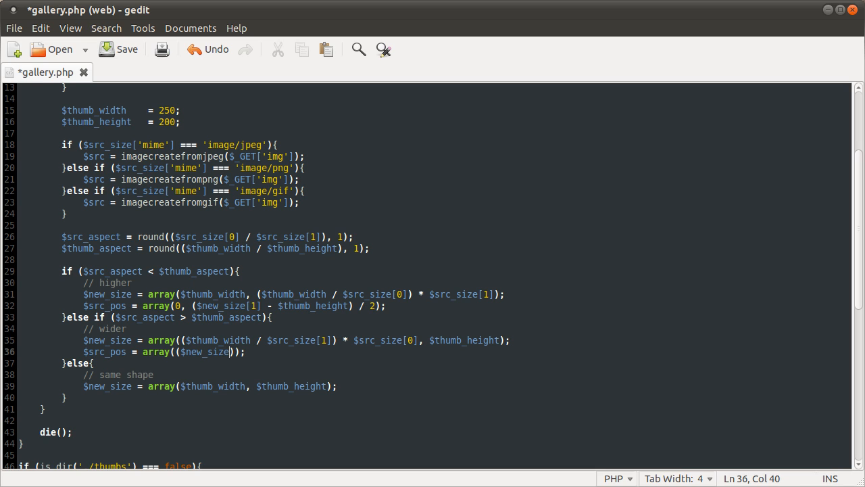
text([0])
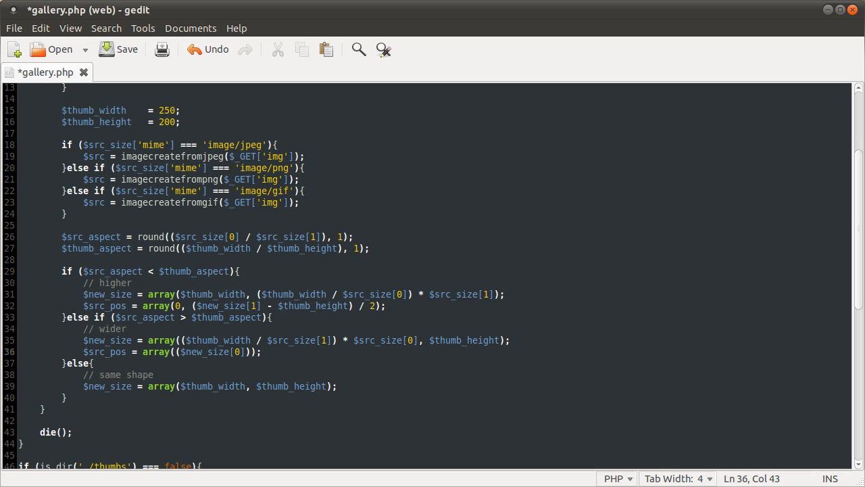
text(- $thumb_w)
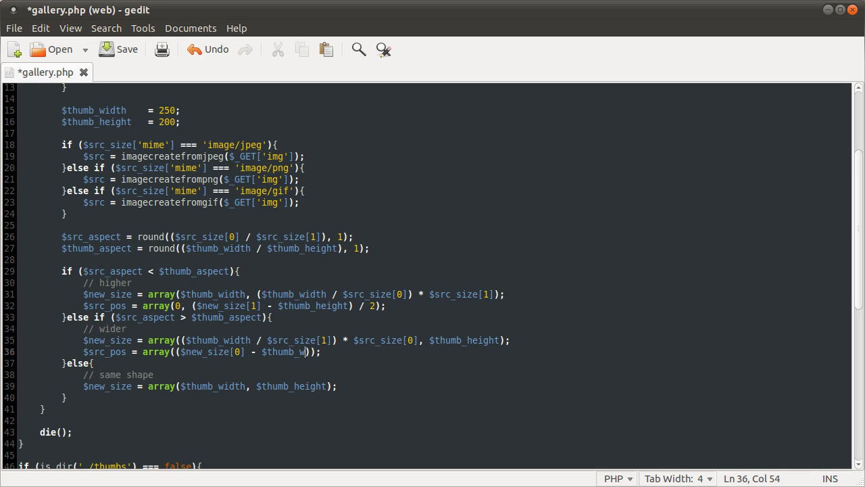
text(idth)
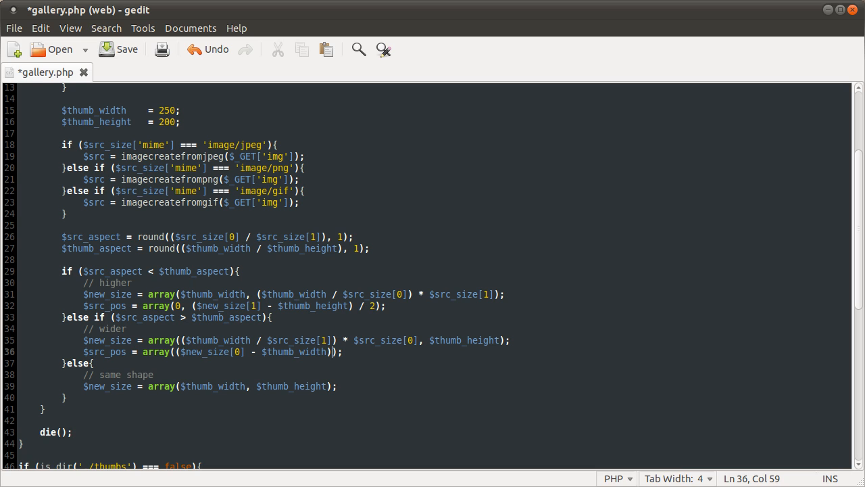
text(/ 2, 0)
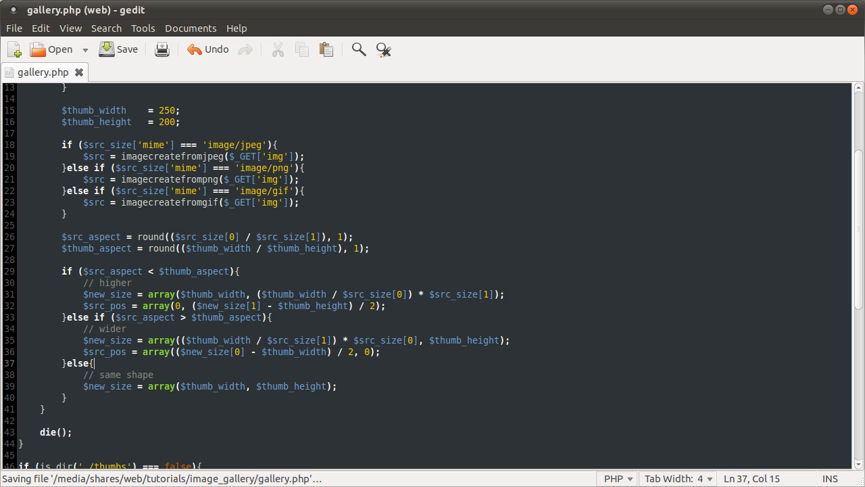
Add $src_pos = array(0, 0) to the same-shape branch and save gallery.php
key(Return)
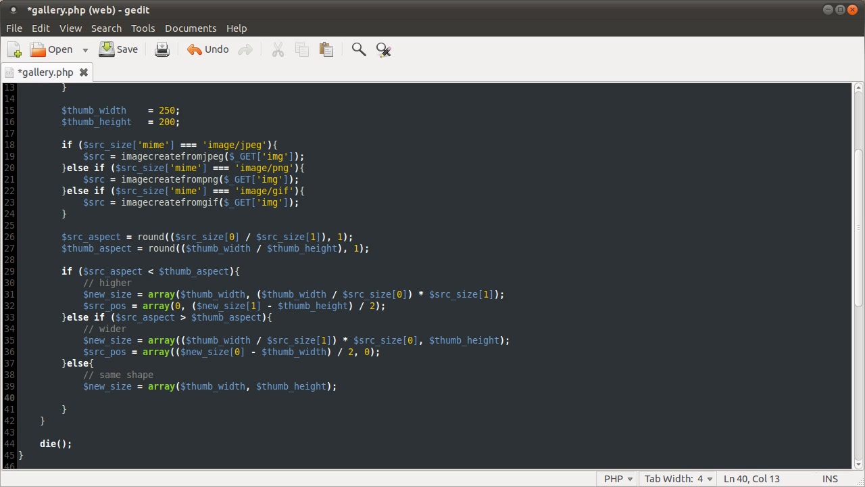
text($)
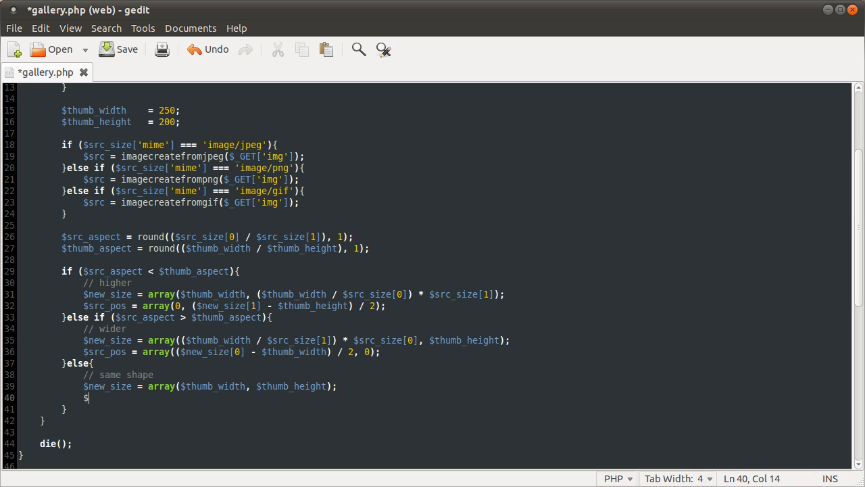
text(src_post)
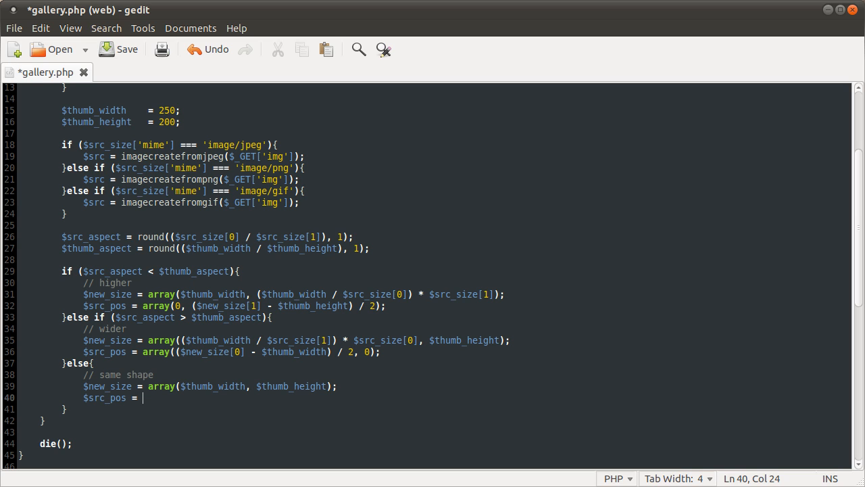
text(array(0);)
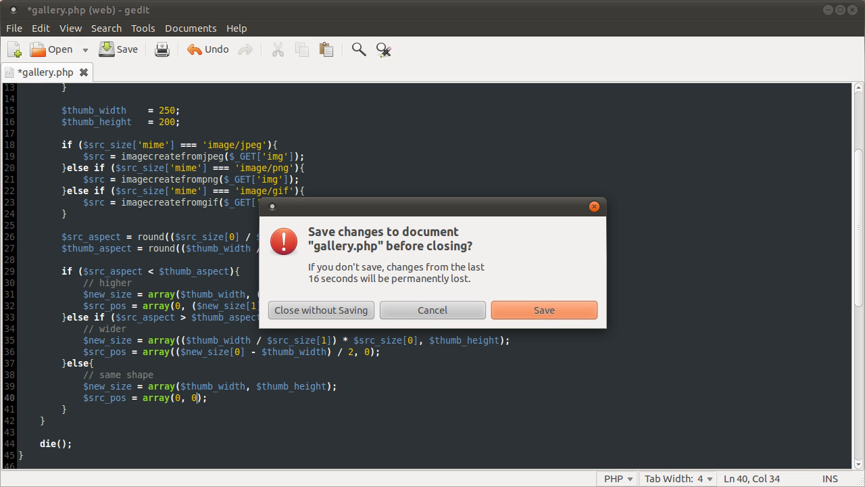
click(544, 310)
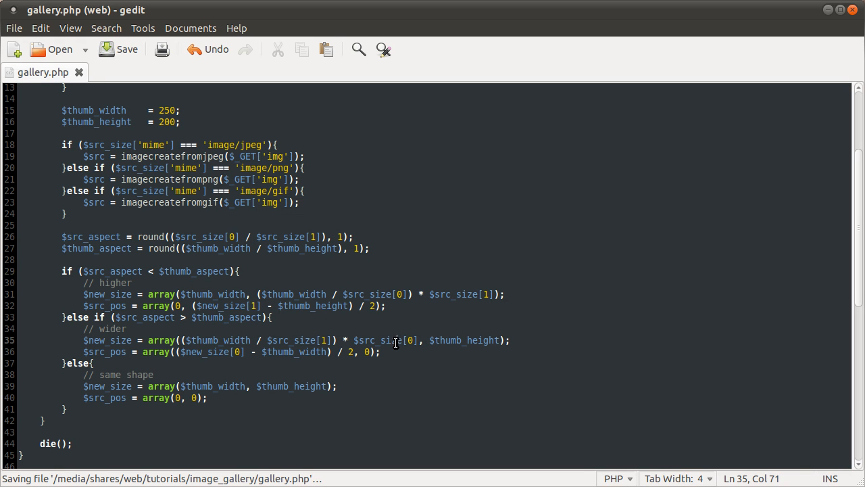
click(257, 372)
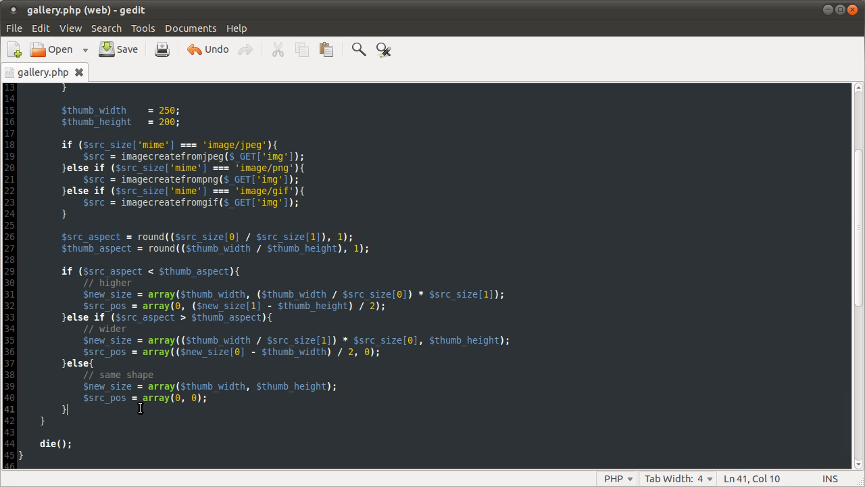
mouse_move(152, 384)
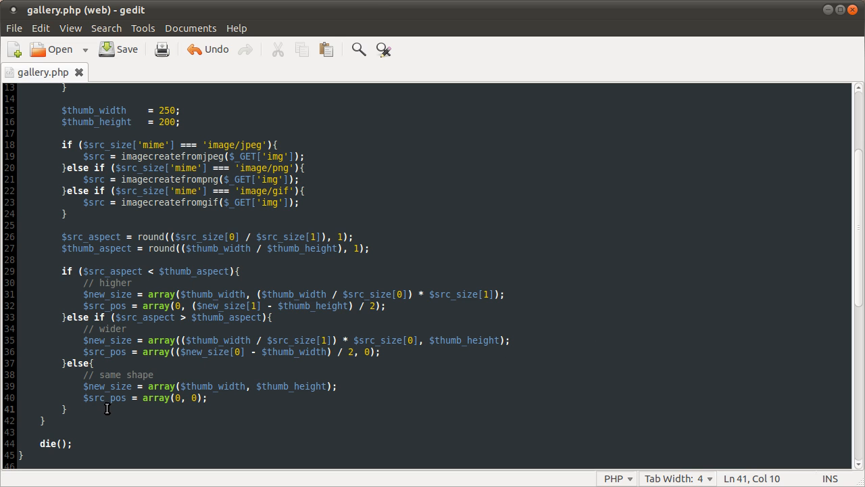
mouse_move(321, 404)
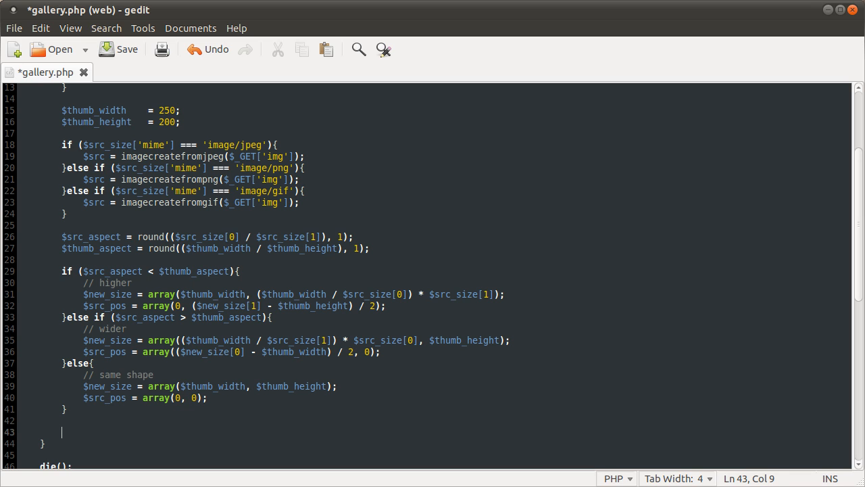
Write if ($new_size[0] < 1) $new_size[0] = 1; as the minimum-size check
text(if ()
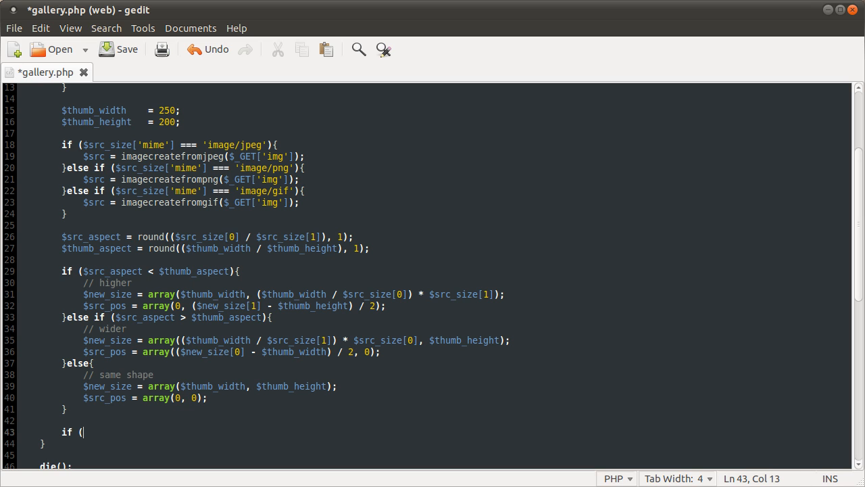
text($new_s)
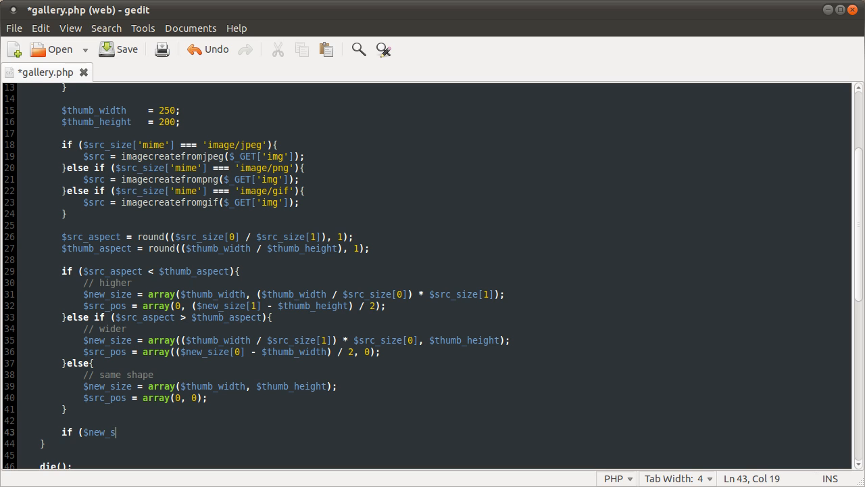
text(ize)
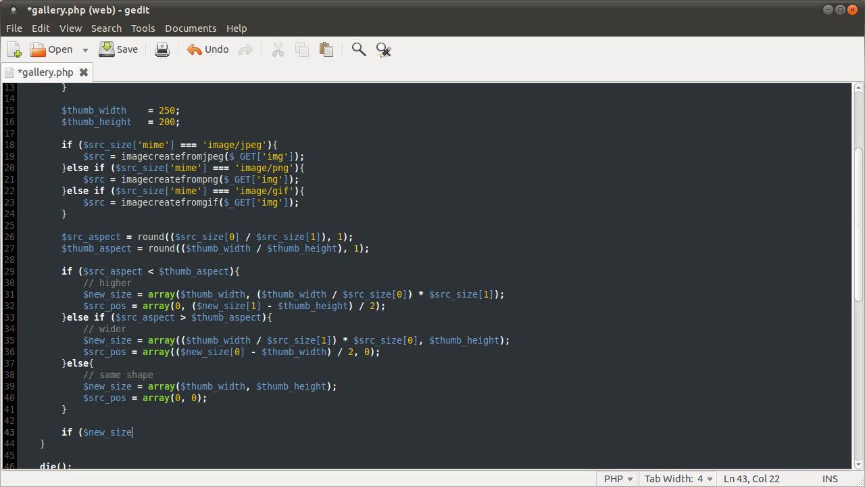
text([0] < 1)
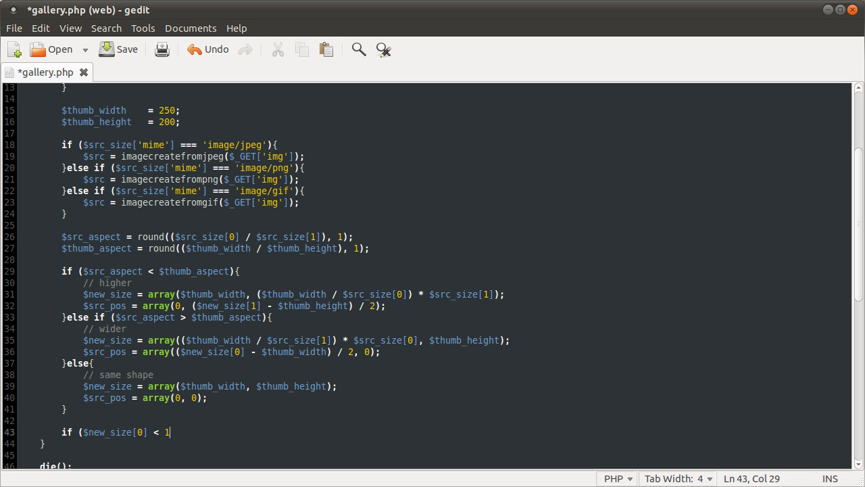
text())
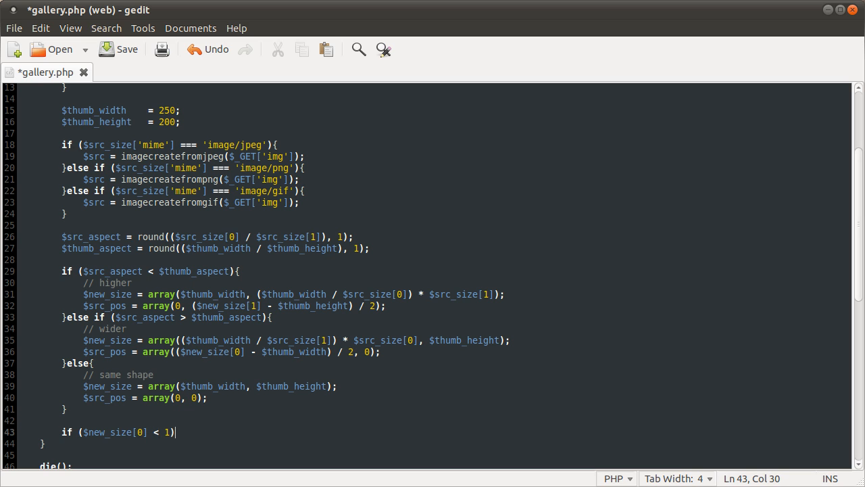
text($new_s)
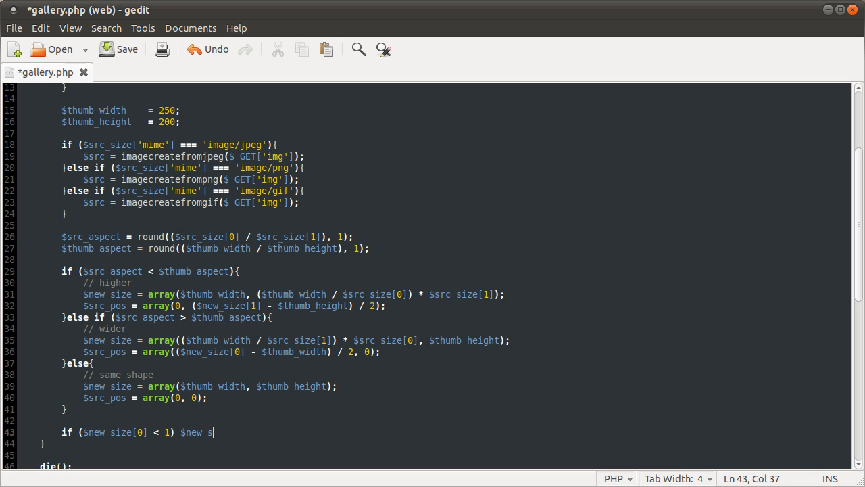
text(ize[0] =)
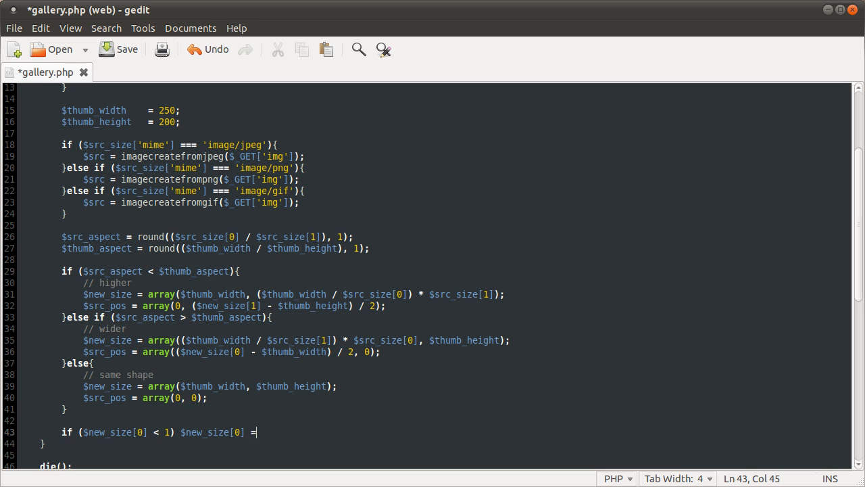
text(1;)
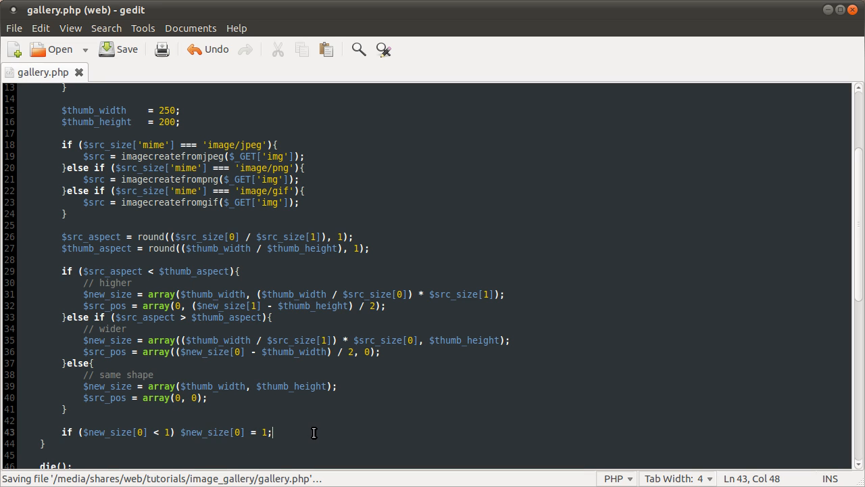
Try a braced layout for the check, revert it, and save with both dimension checks in place
scroll(down, 3)
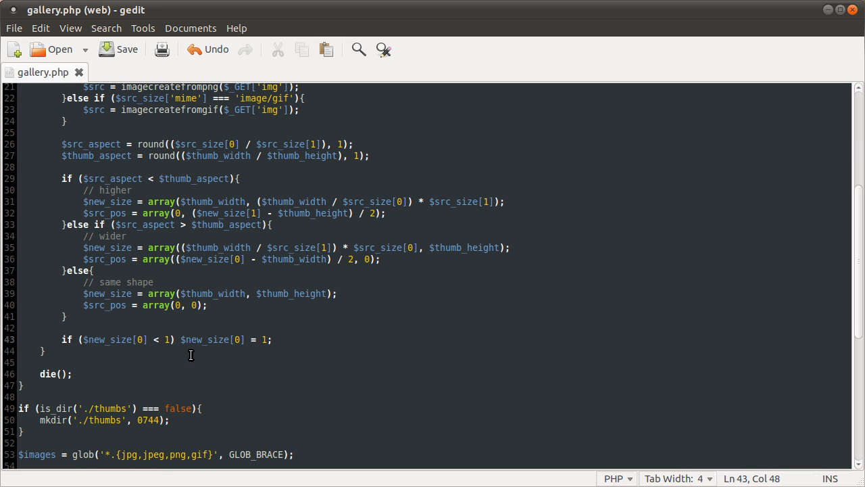
text({)
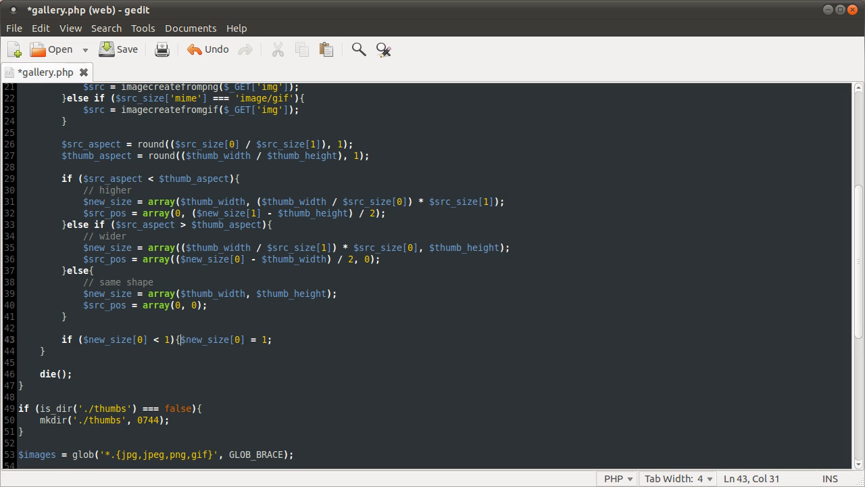
key(Enter)
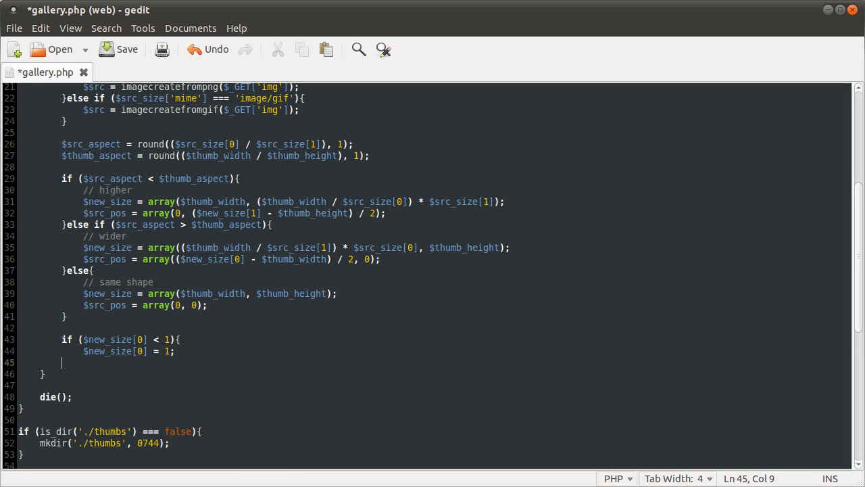
key(Return)
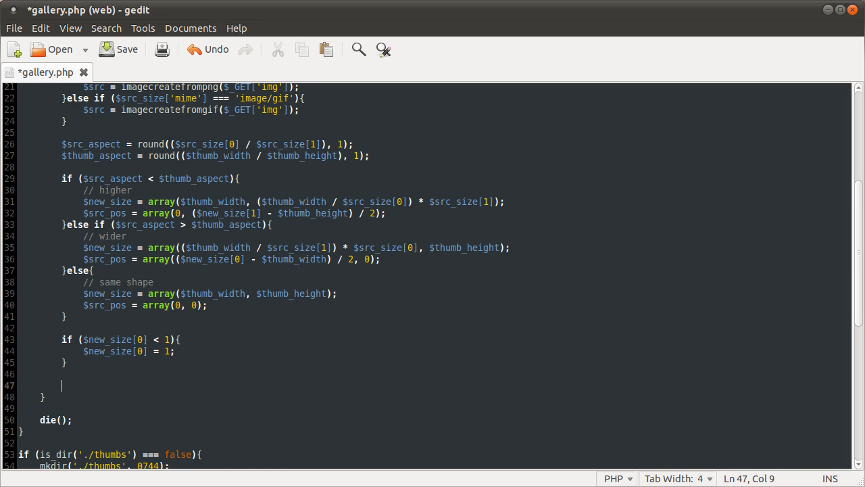
click(84, 352)
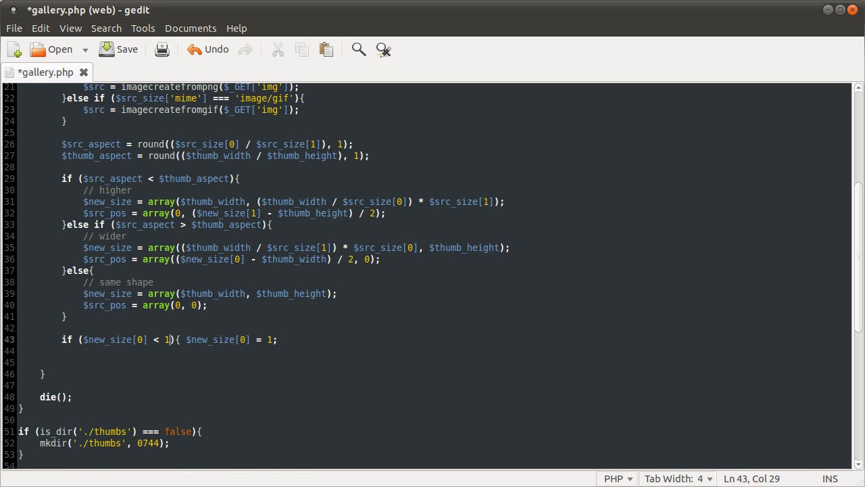
key(ctrl+s)
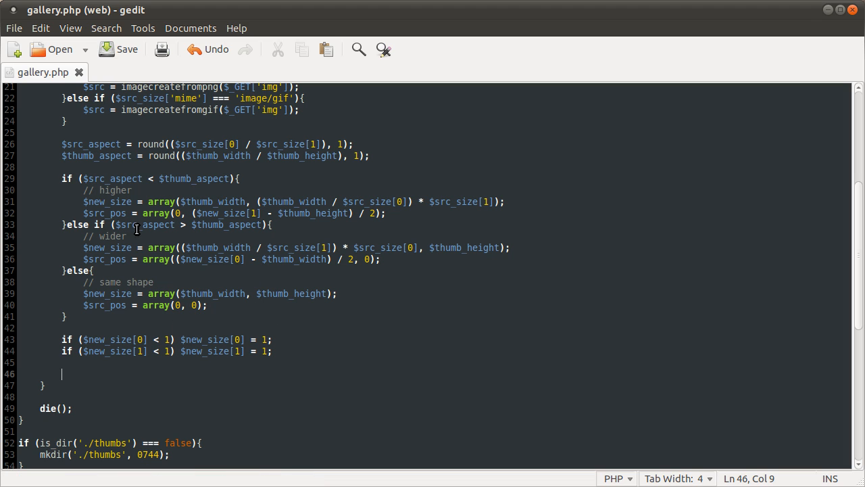
mouse_move(123, 365)
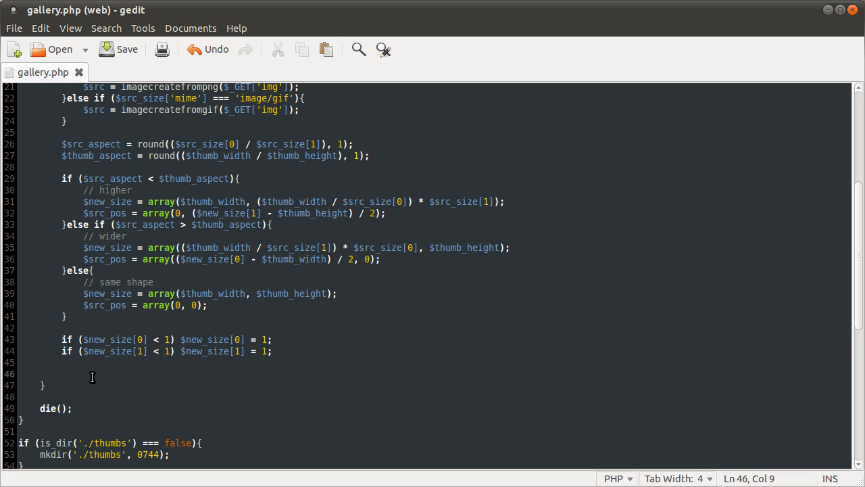
Add a print_r($new_size); debug line after the minimum-size checks
text(print)
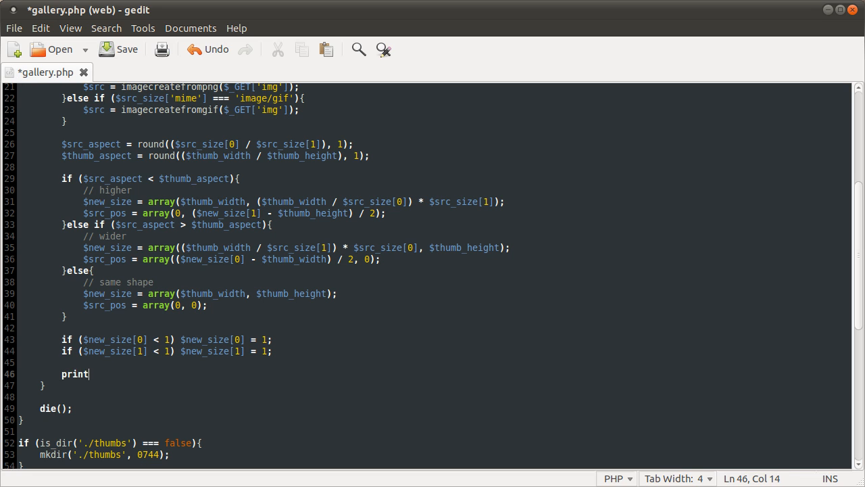
text(_r)
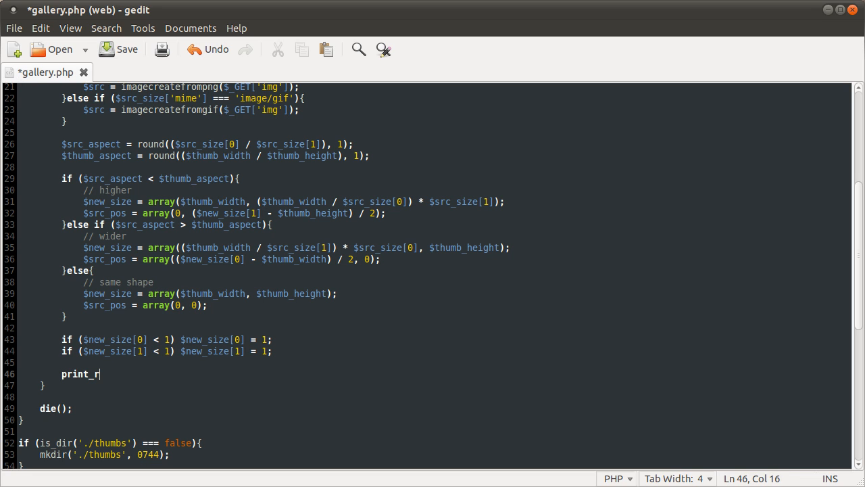
text(($new_sei)
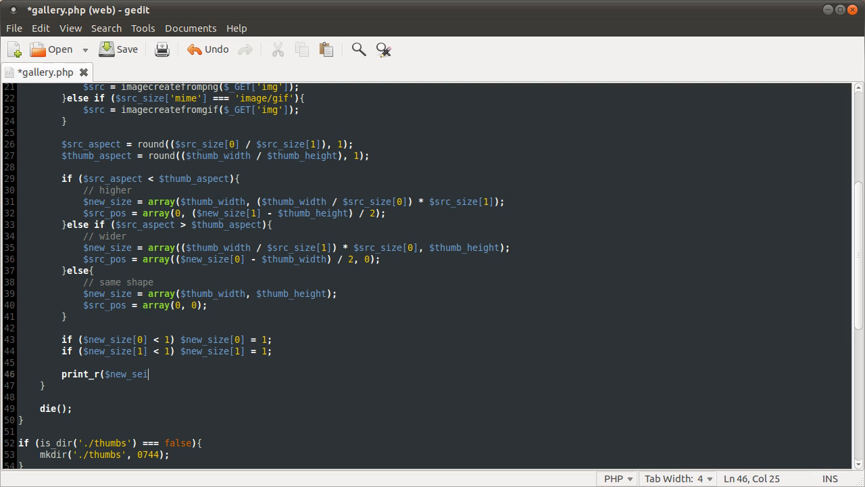
text(e)
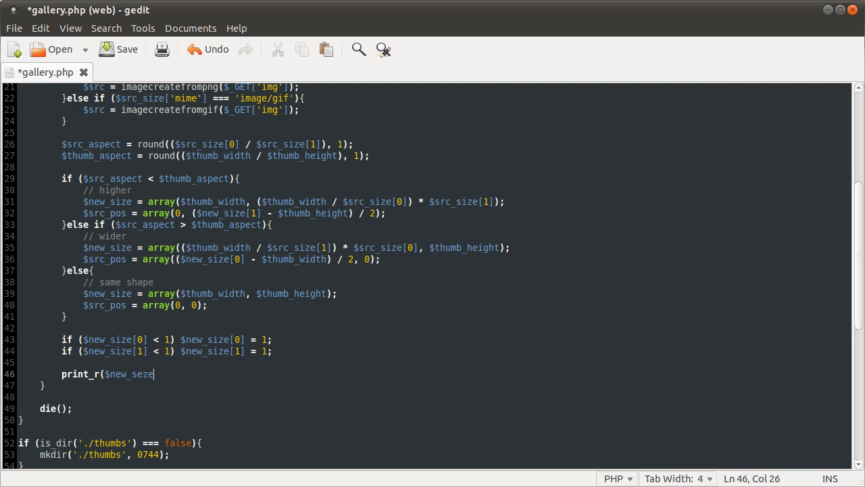
key(BackSpace)
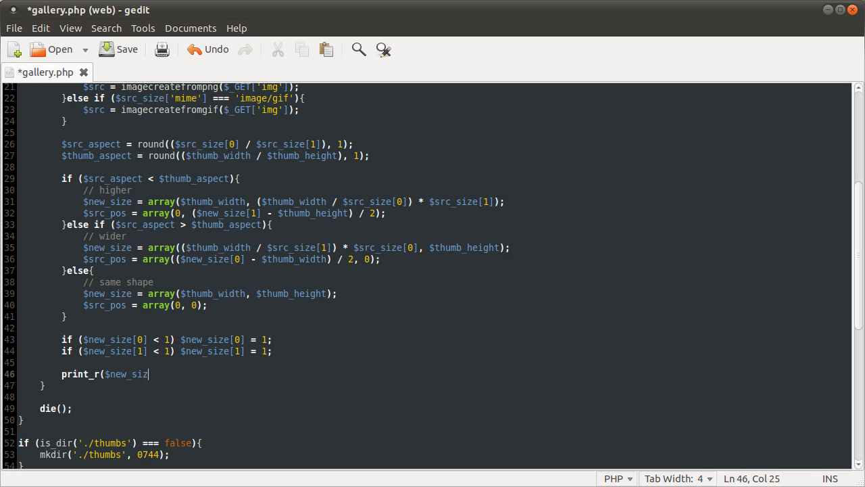
text(e);)
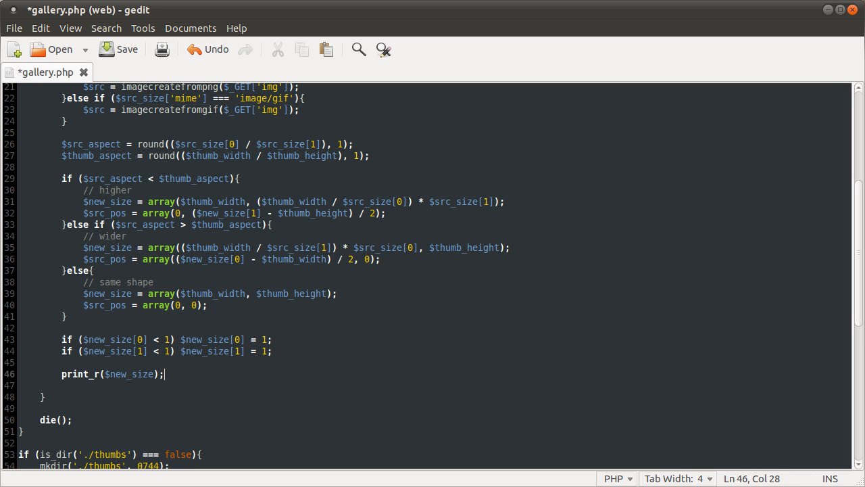
Add a second debug line print_r($src_pos); below it
text(print_r)
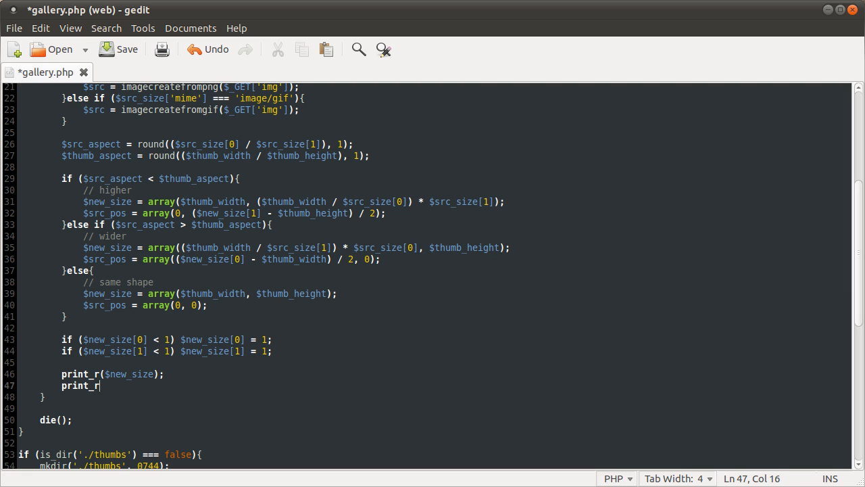
text(()
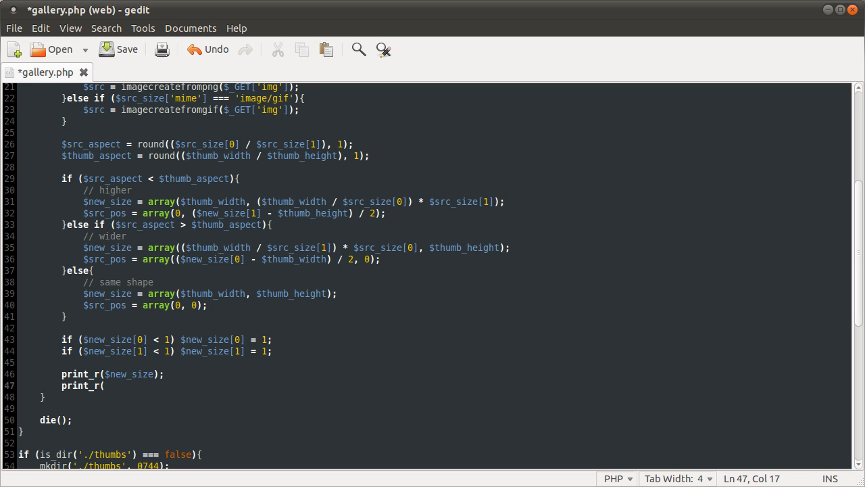
text($src)
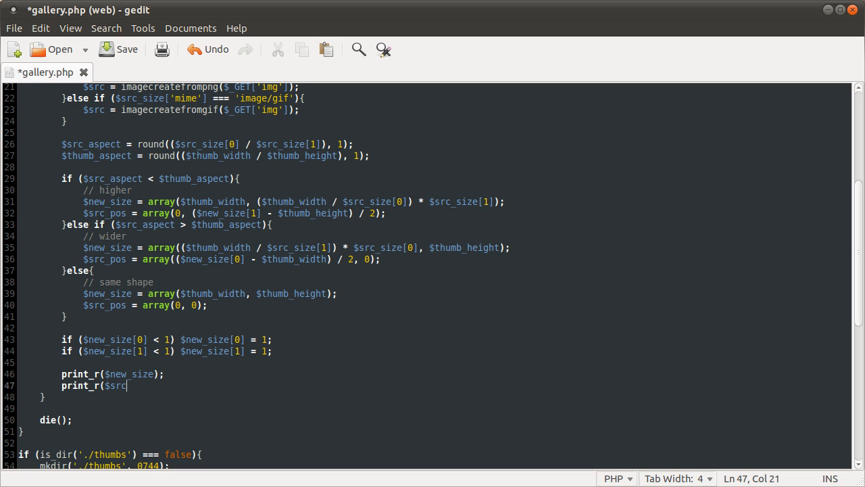
text(_pos)
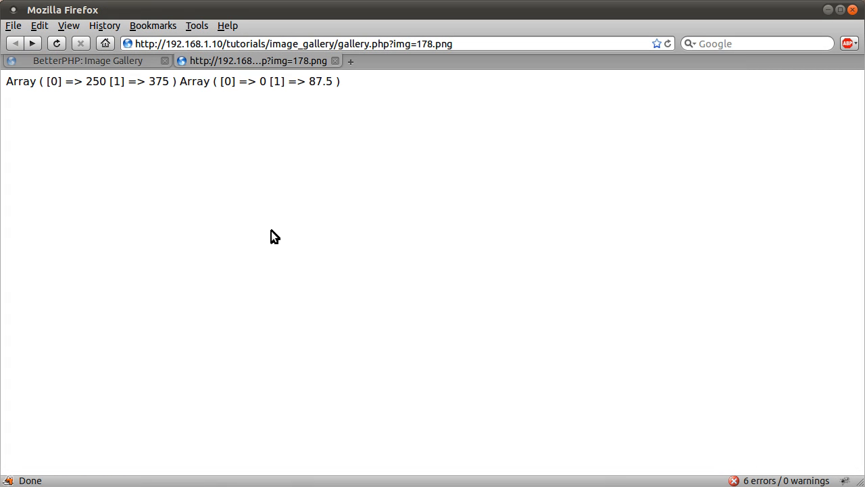
mouse_move(173, 135)
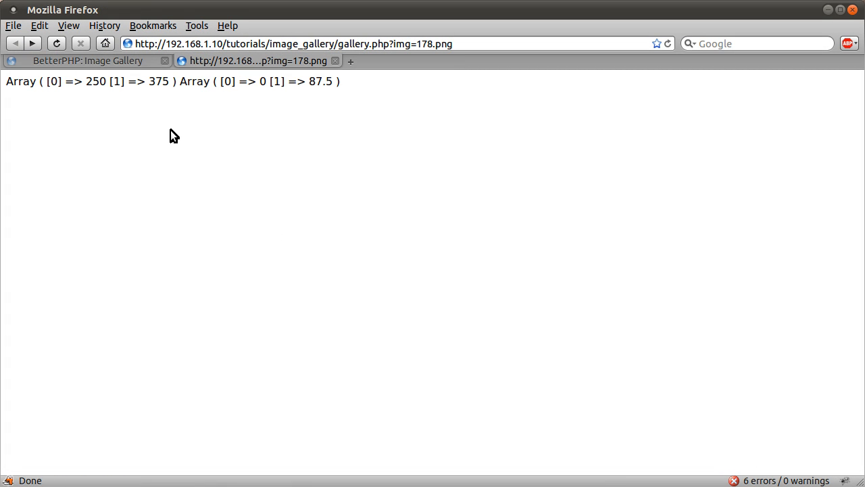
mouse_move(175, 101)
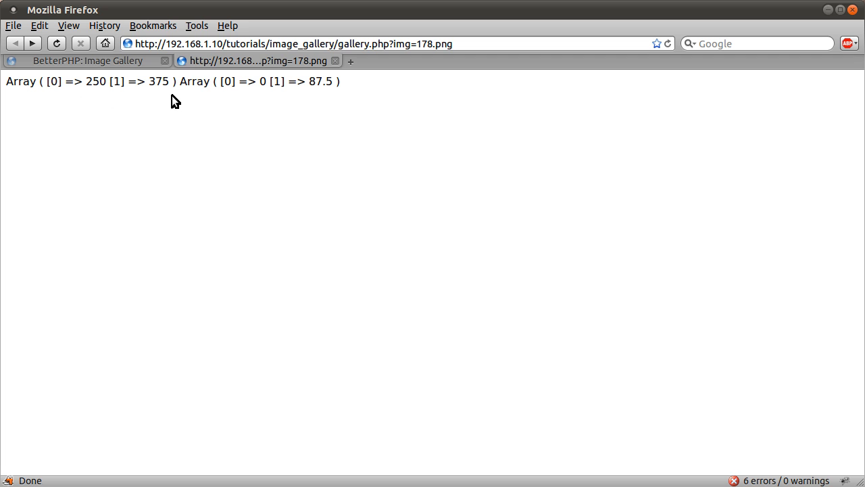
mouse_move(130, 117)
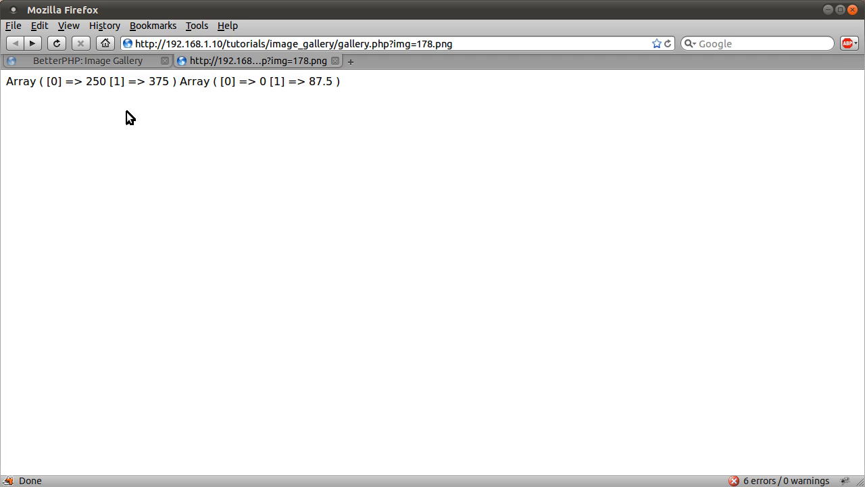
Reload gallery.php?img=178.png in Firefox to read the printed arrays 250, 375 and 0, 87.5
drag(60, 81, 341, 81)
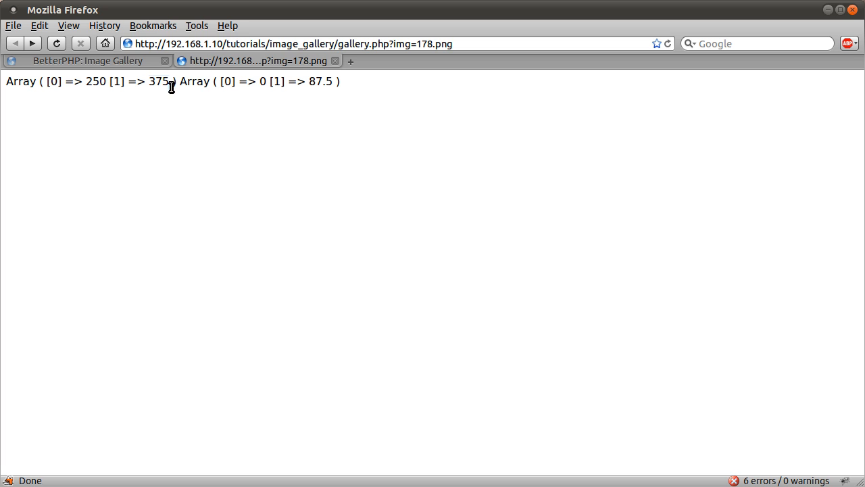
mouse_move(203, 117)
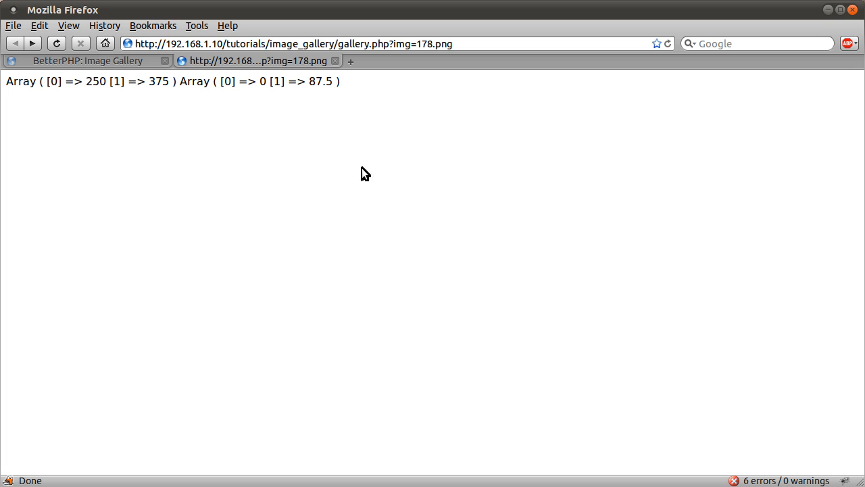
mouse_move(311, 482)
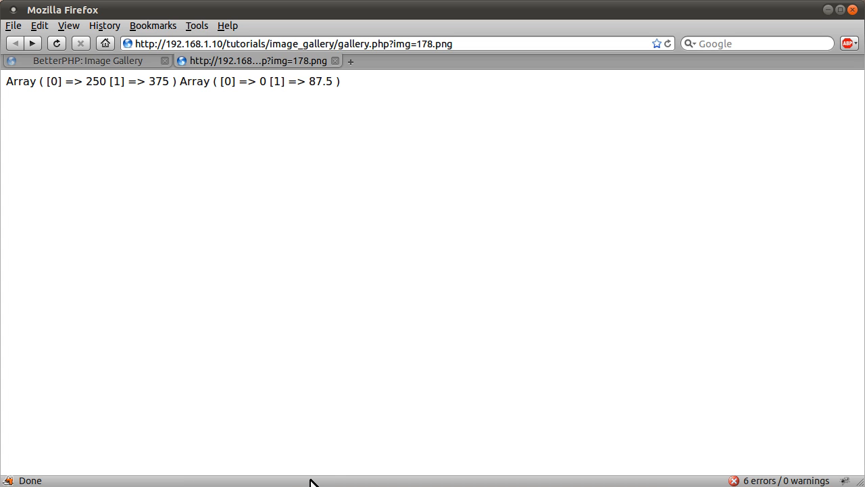
mouse_move(449, 417)
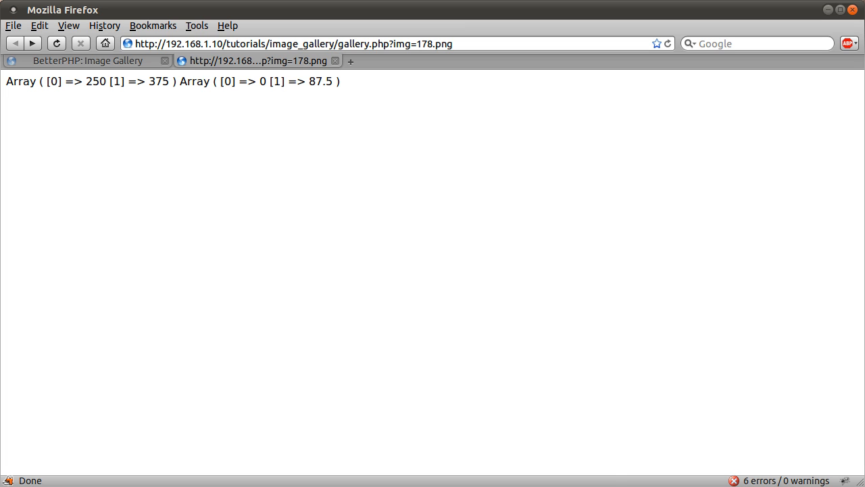
mouse_move(565, 332)
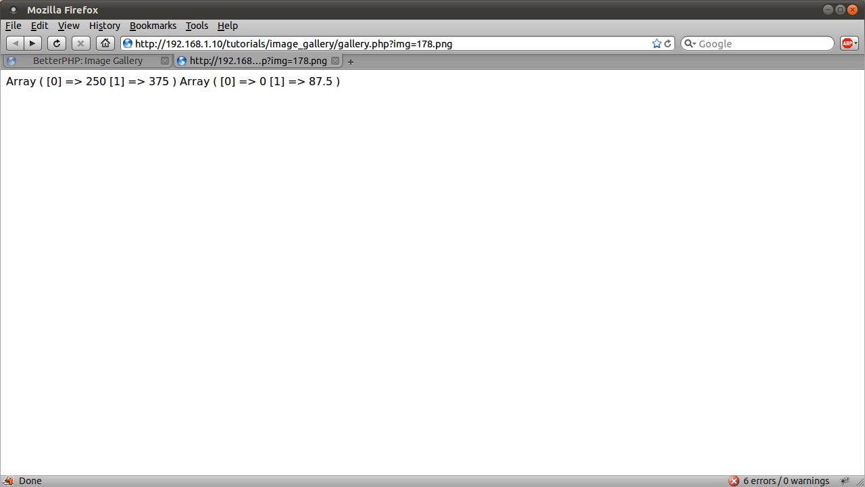
mouse_move(424, 206)
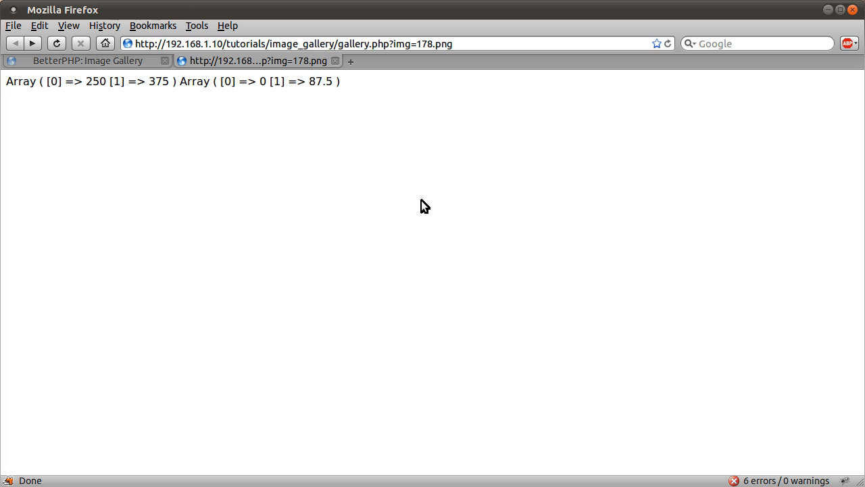
mouse_move(365, 89)
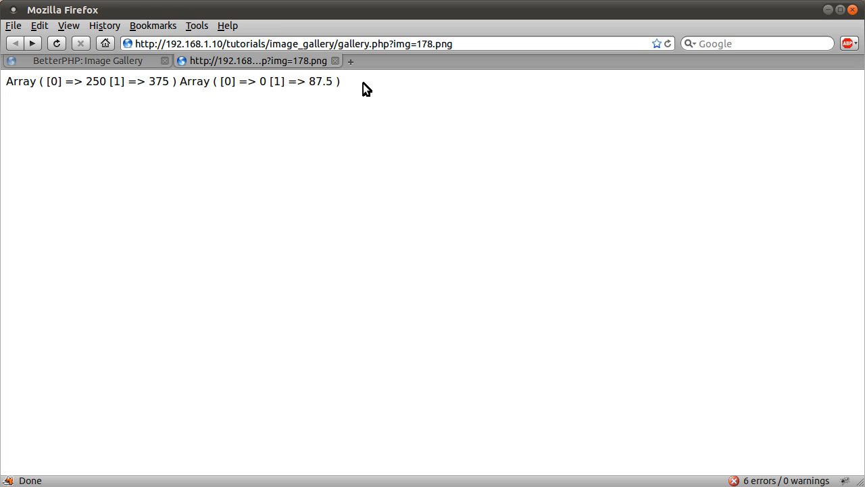
mouse_move(318, 120)
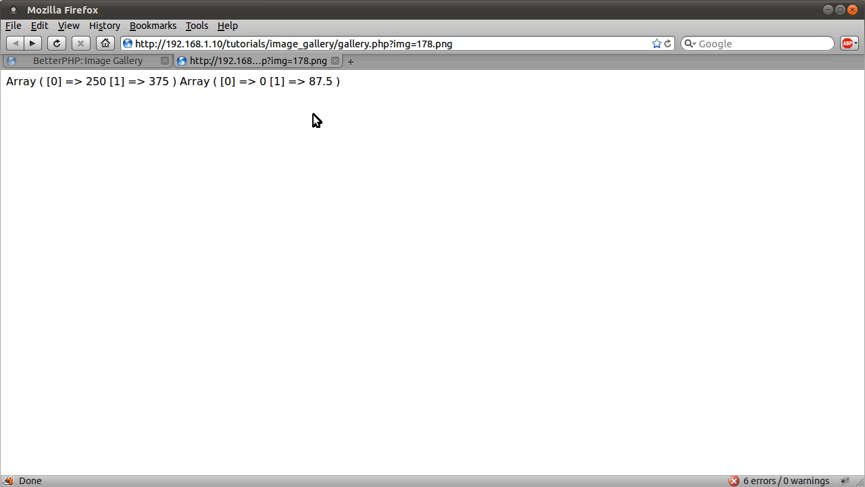
mouse_move(284, 87)
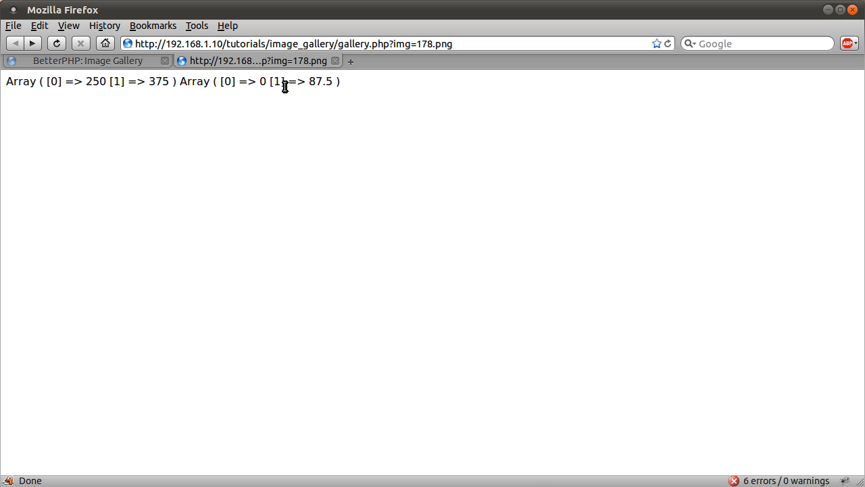
mouse_move(330, 260)
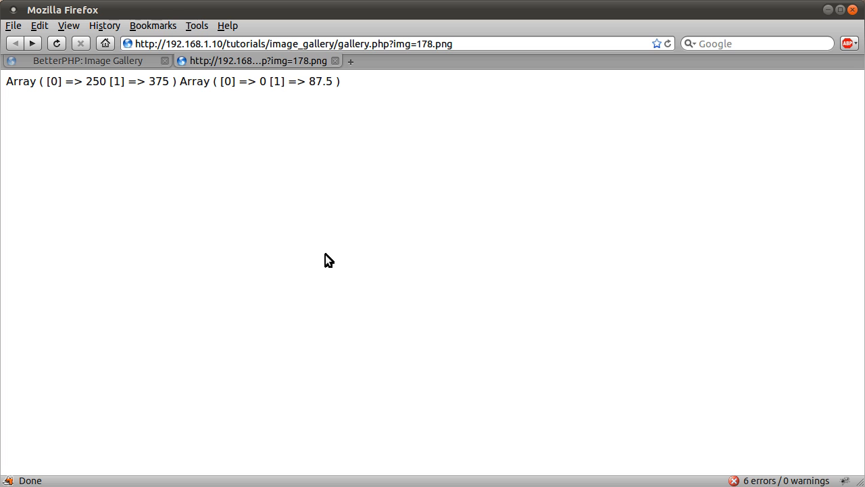
mouse_move(544, 484)
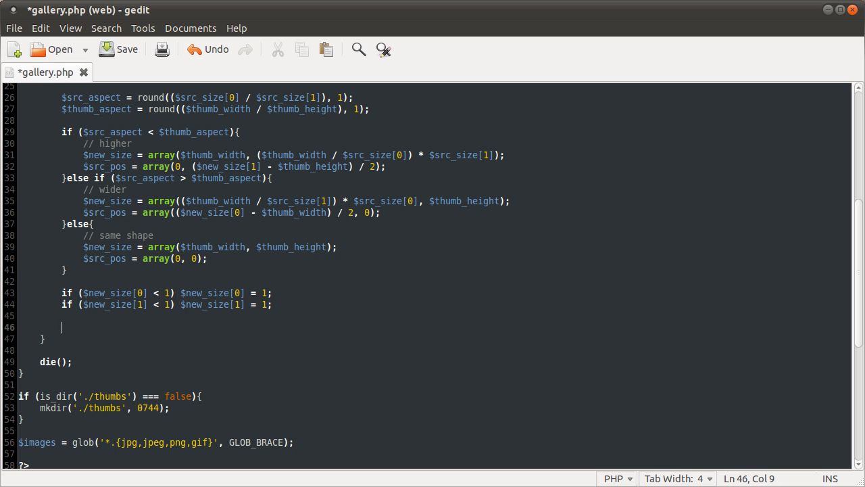
mouse_move(183, 300)
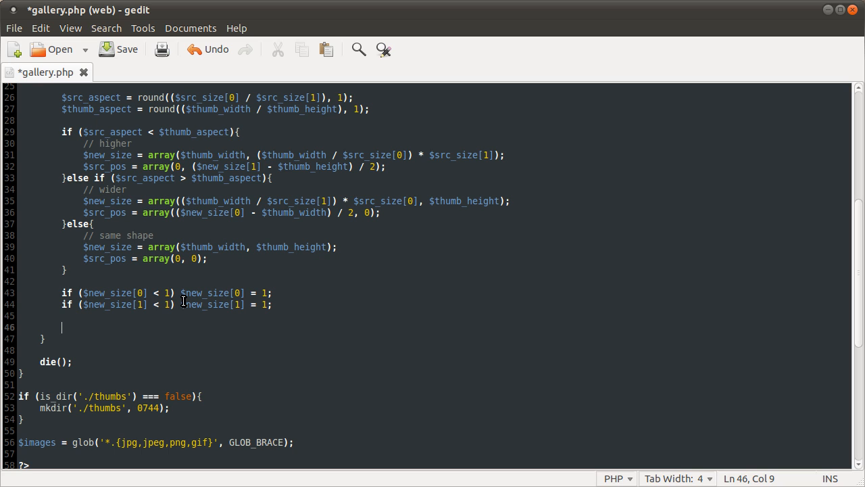
Replace the debug prints with $thumb = imagecreatetruecolor($thumb_width, $thumb_height);
text($thum)
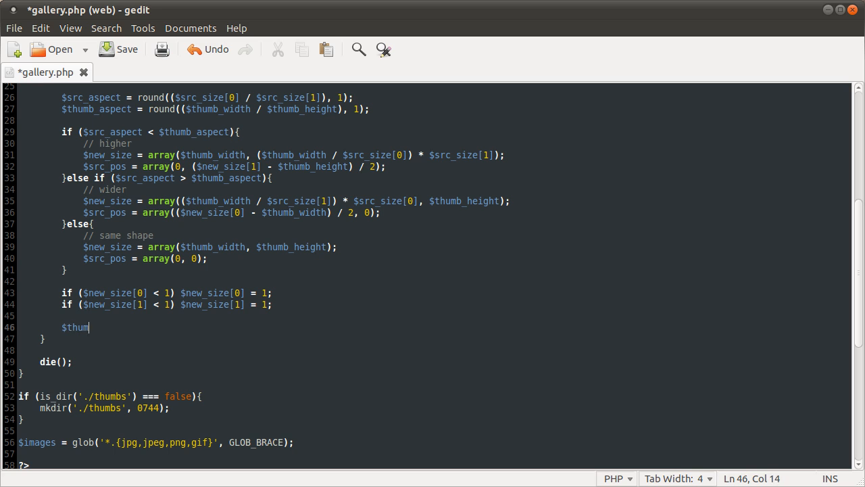
text(= imagecre)
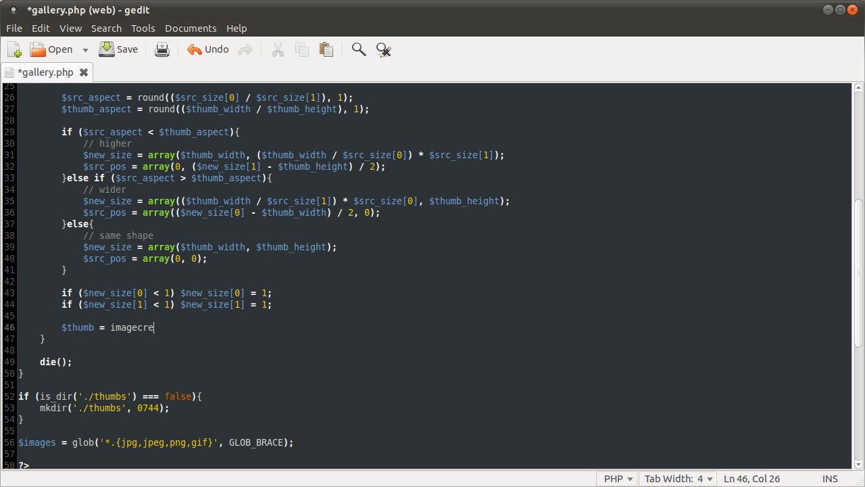
text(ate)
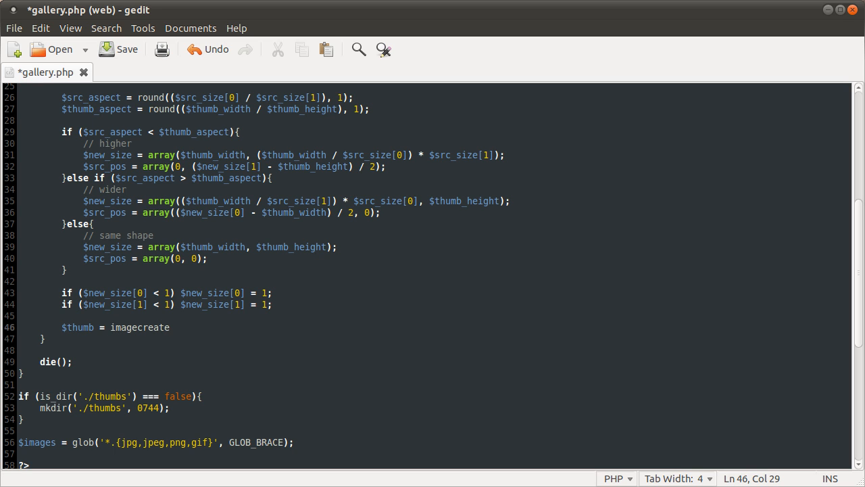
text(truecolo)
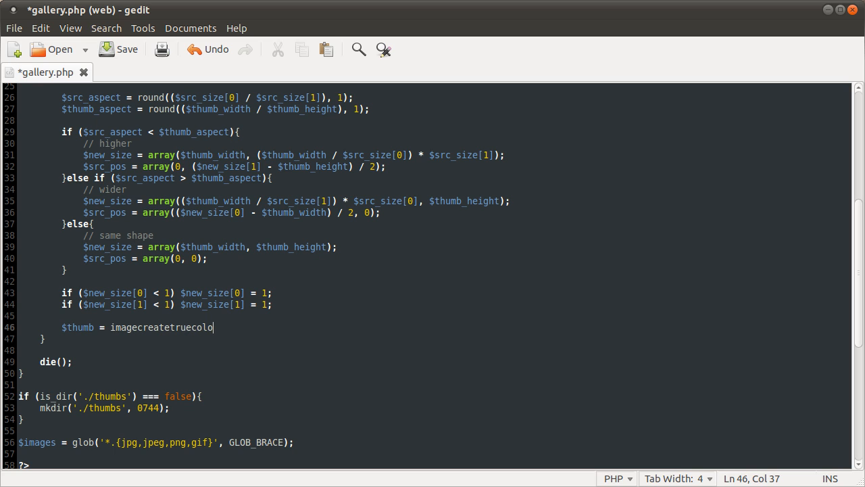
text(r())
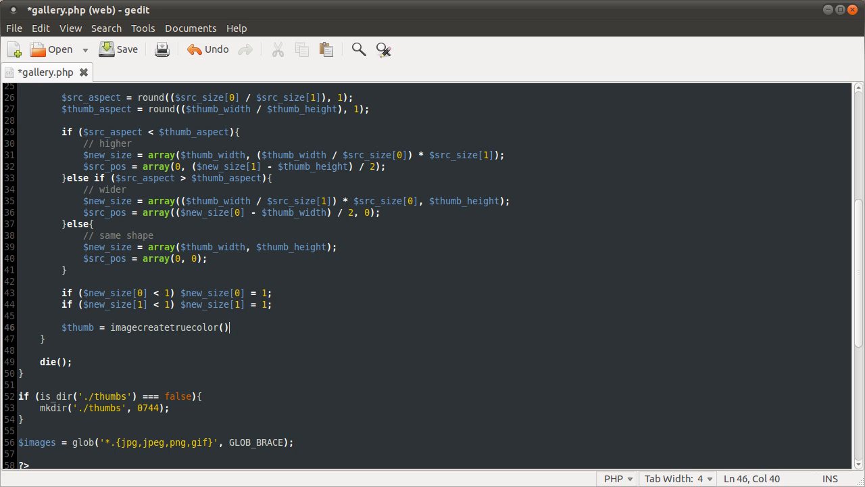
text(;)
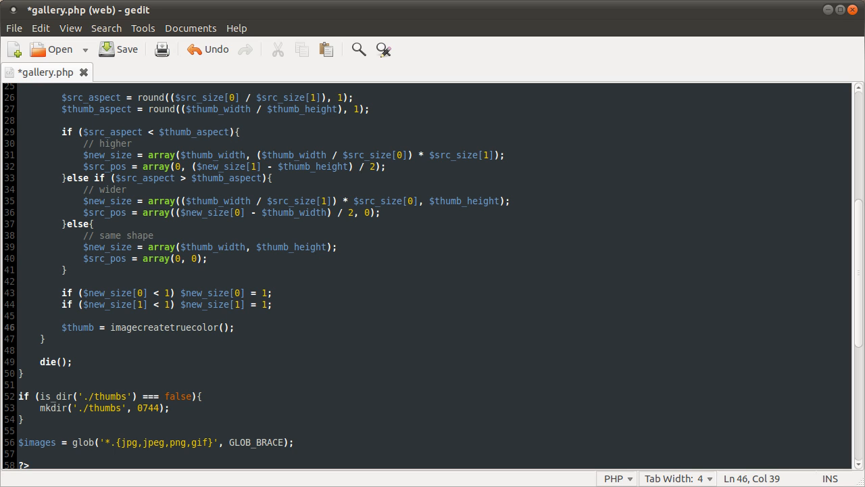
text($thumb_width,)
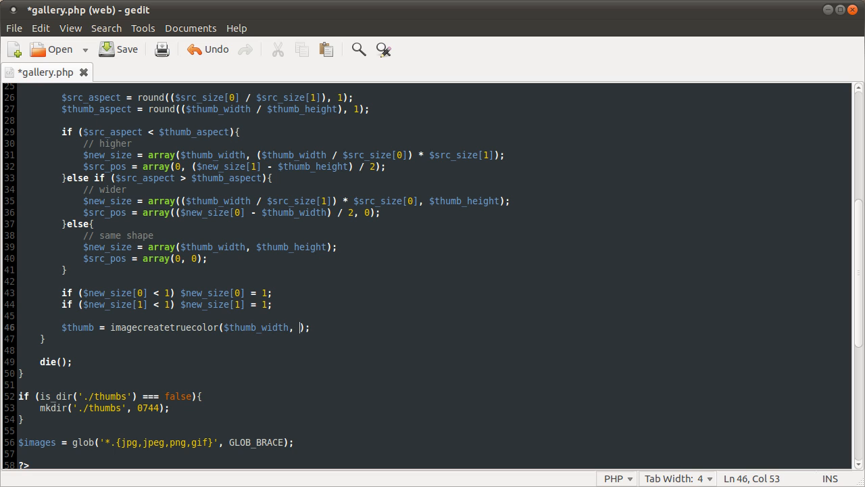
text($thumb_height)
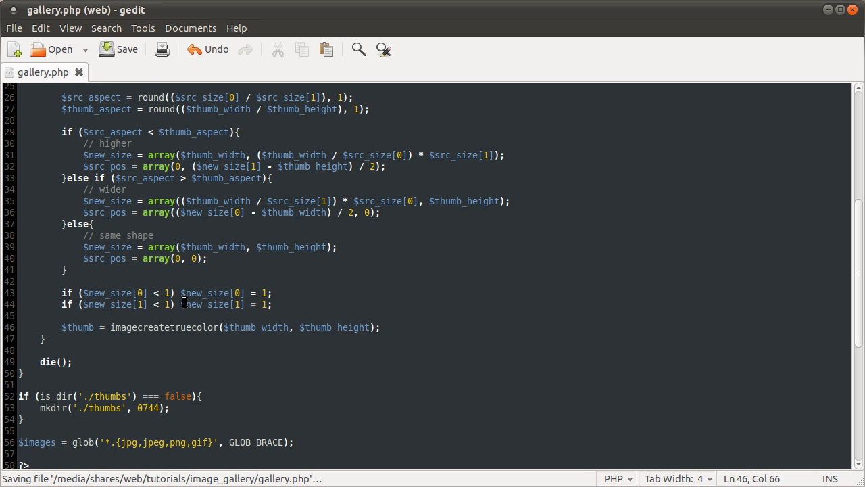
mouse_move(279, 335)
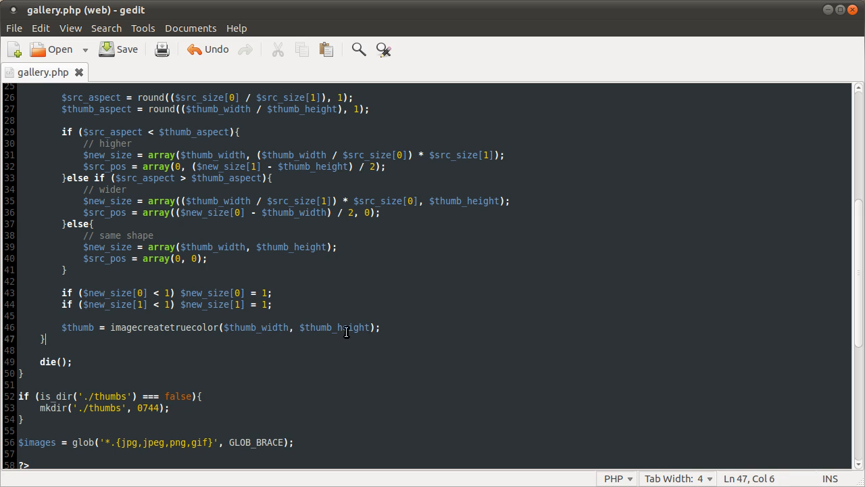
Start a new blank line below the $thumb imagecreatetruecolor line in gallery.php
click(347, 327)
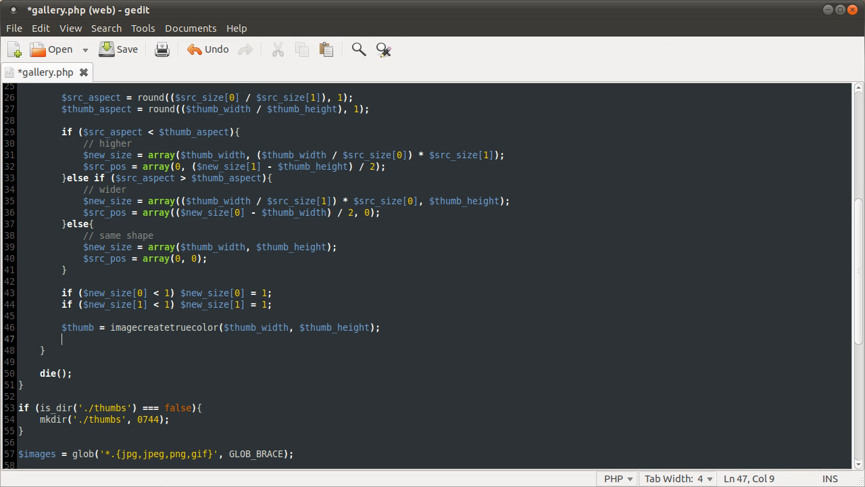
mouse_move(341, 378)
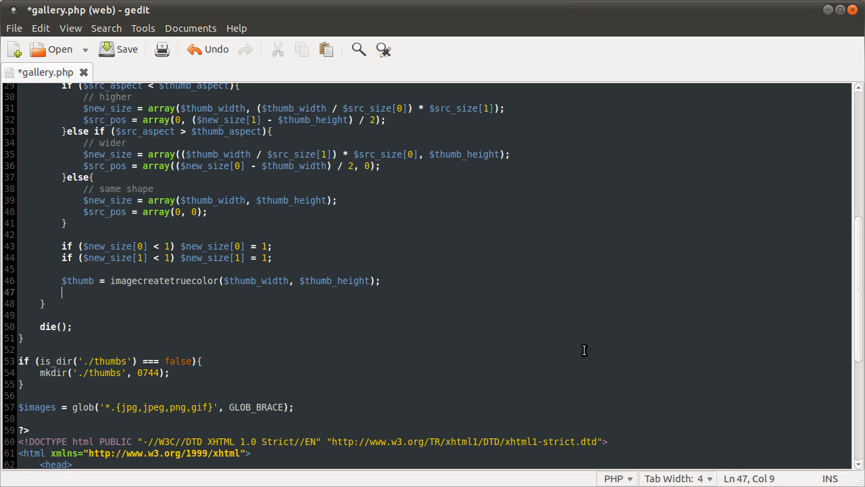
mouse_move(439, 319)
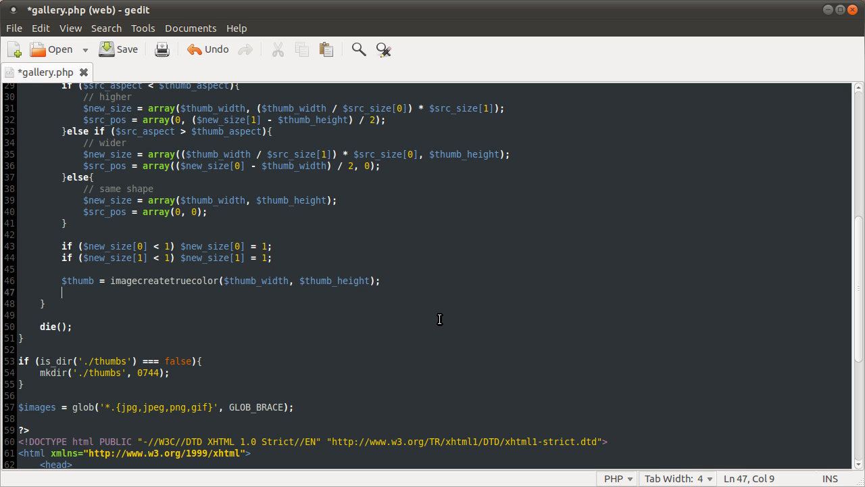